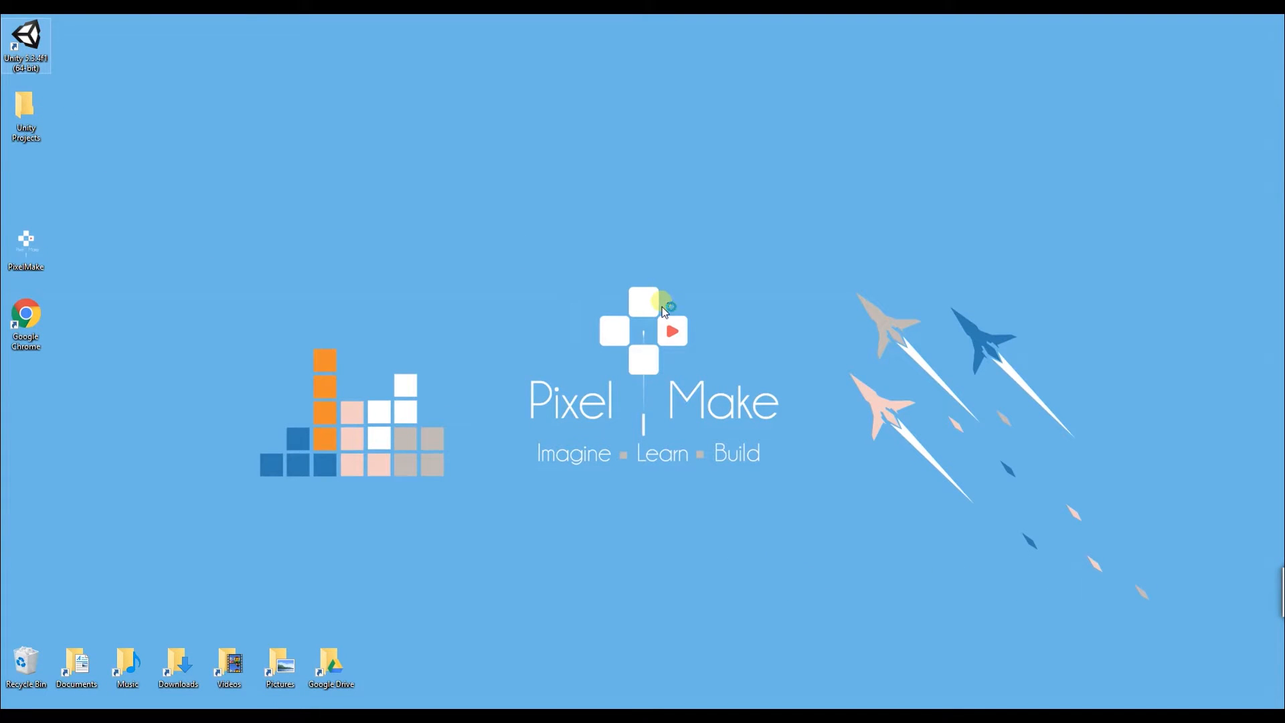
# Step: Launch Unity 5.3.4 from the desktop shortcut to reach the project launcher
pyautogui.doubleClick(26, 36)
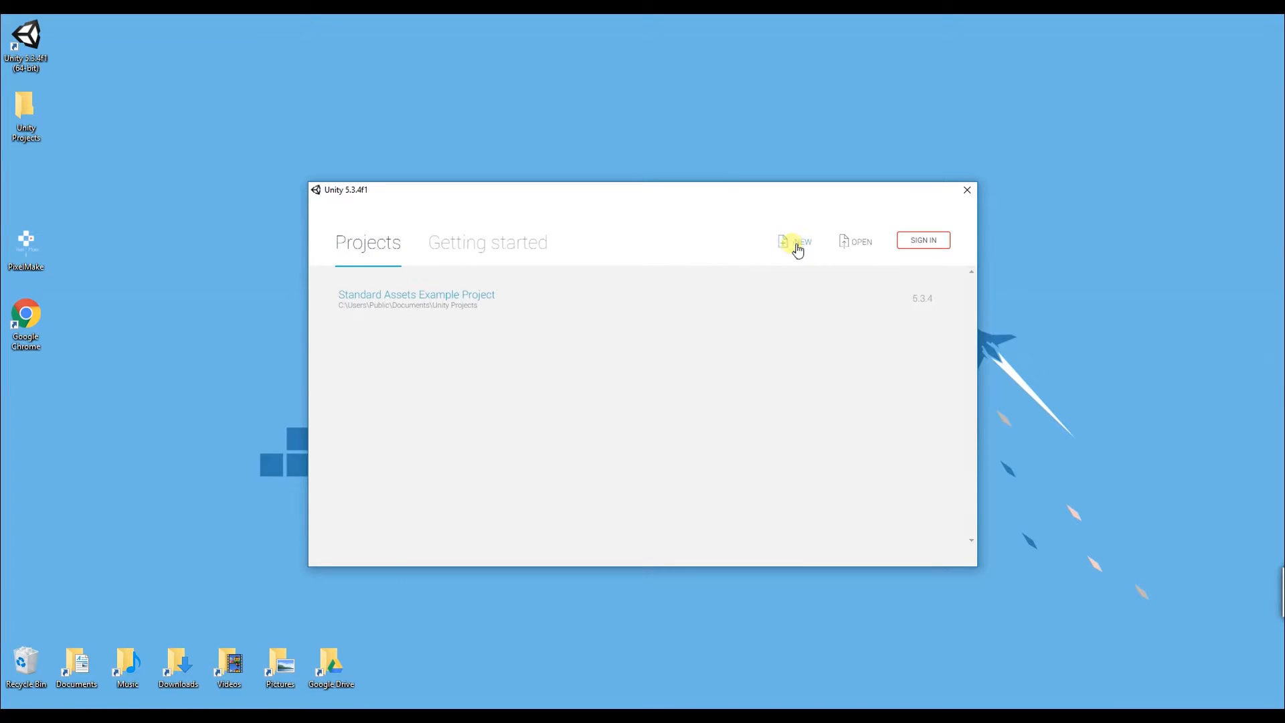
# Step: Begin a new project and name it 'First 2D Project'
pyautogui.click(793, 241)
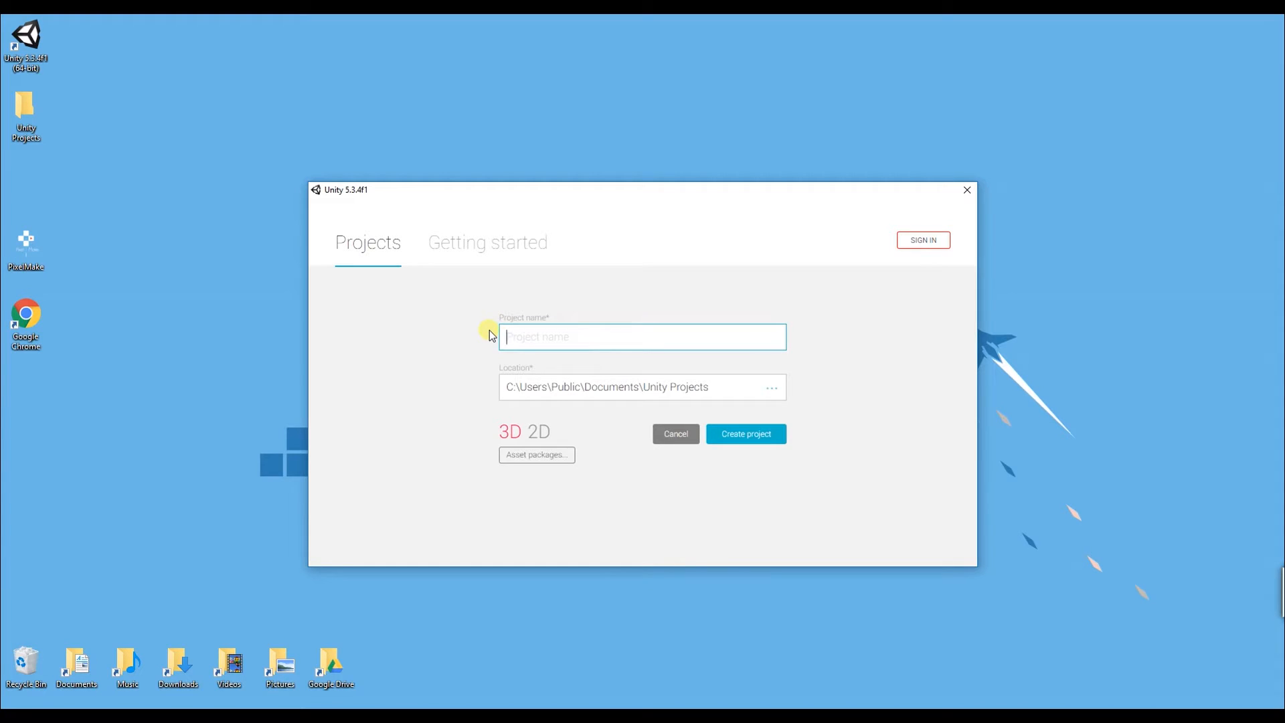
pyautogui.write('Fir')
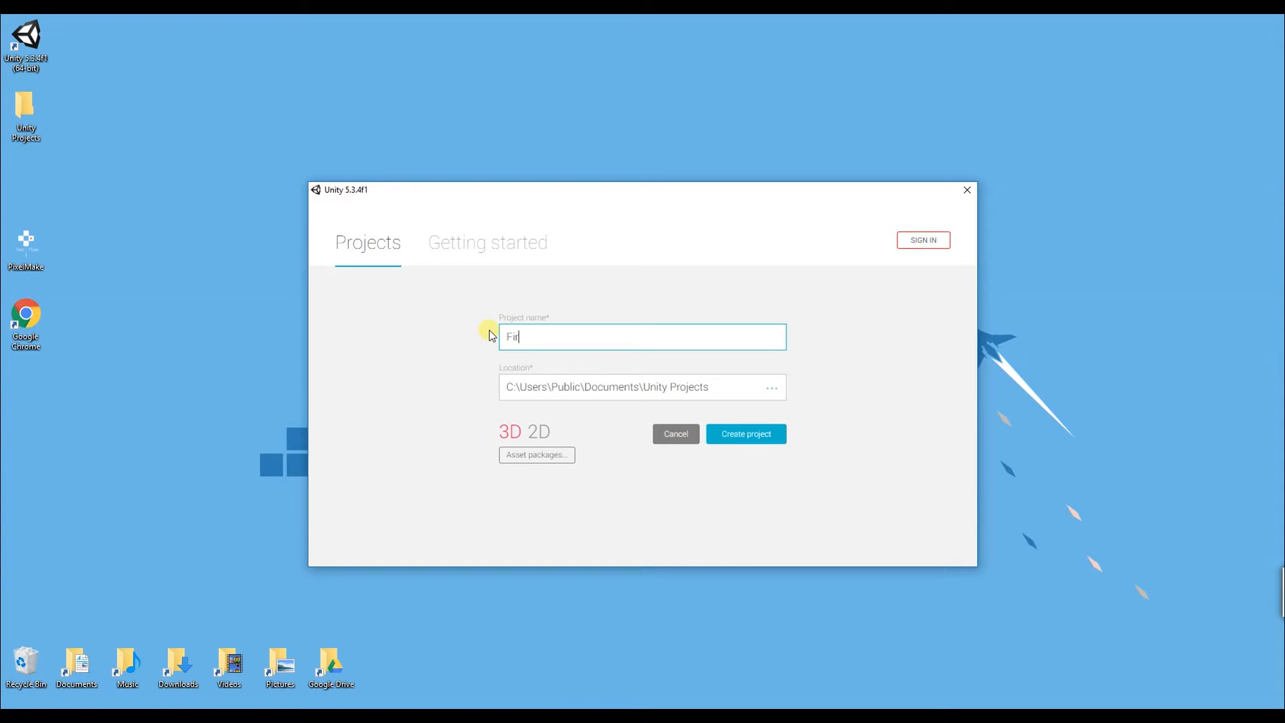
pyautogui.write('st')
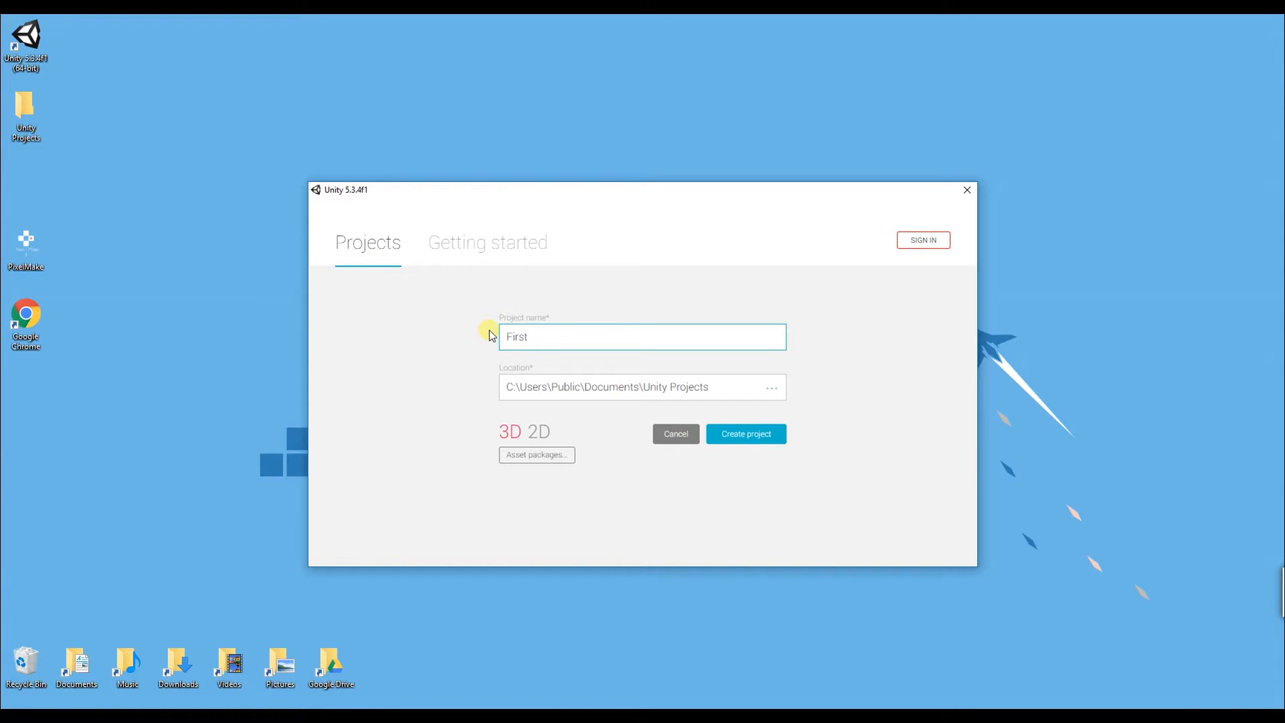
pyautogui.write('2D')
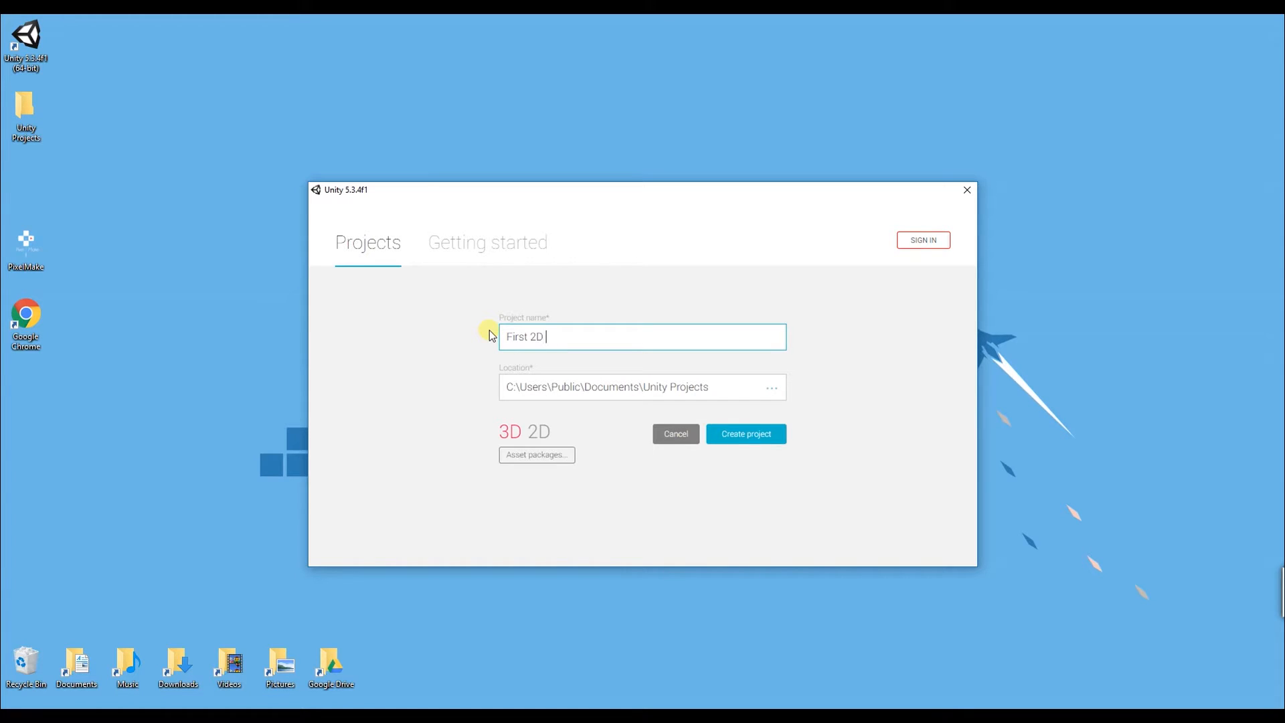
pyautogui.write('Proj')
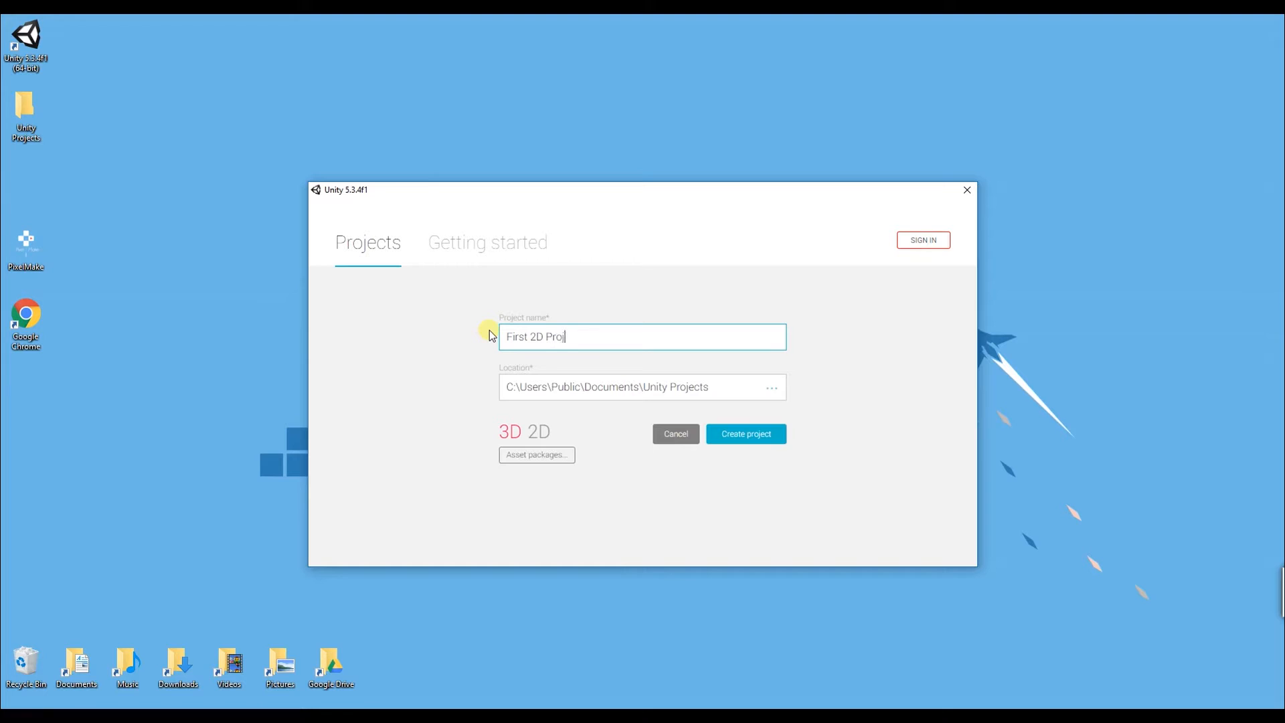
pyautogui.write('ect')
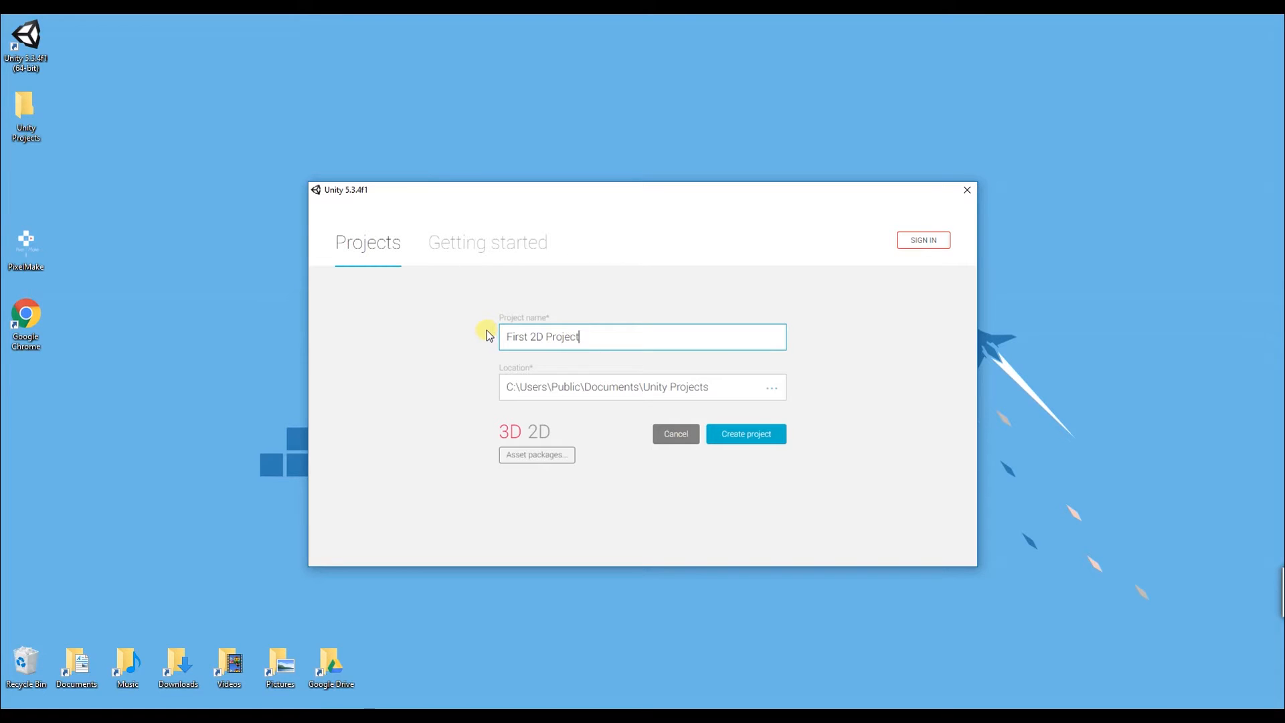
pyautogui.moveTo(556, 398)
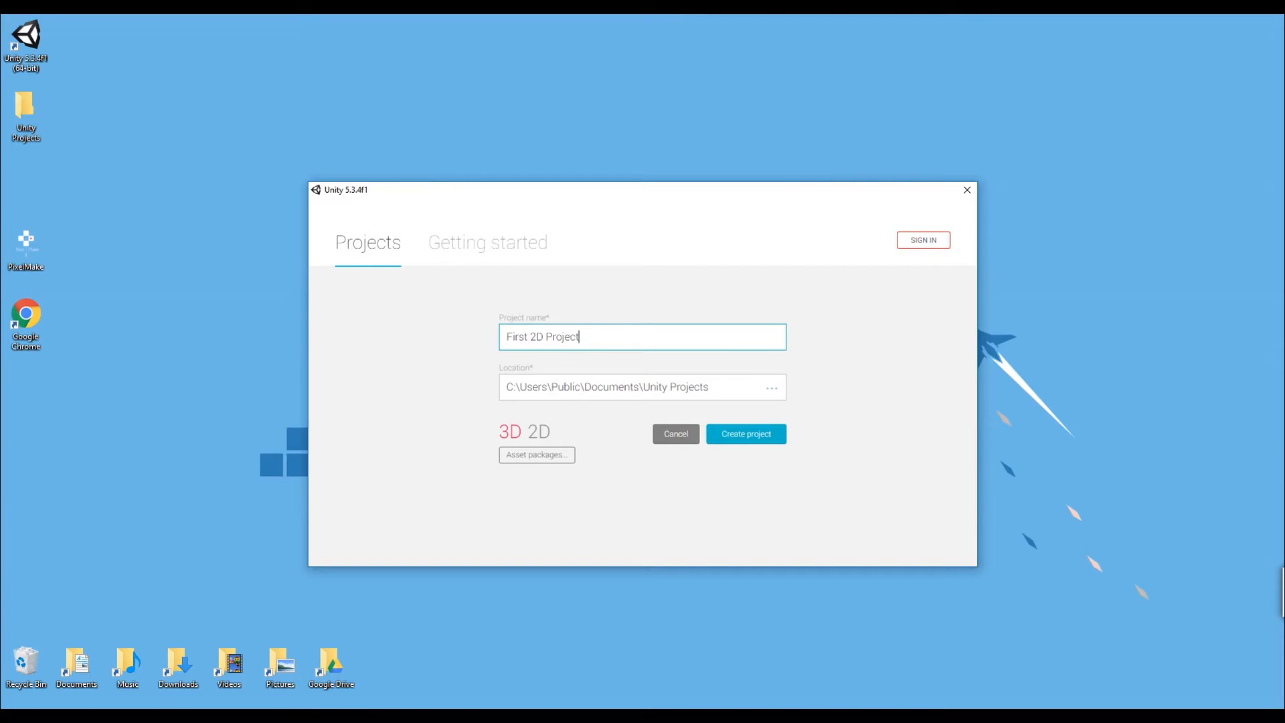
pyautogui.moveTo(741, 389)
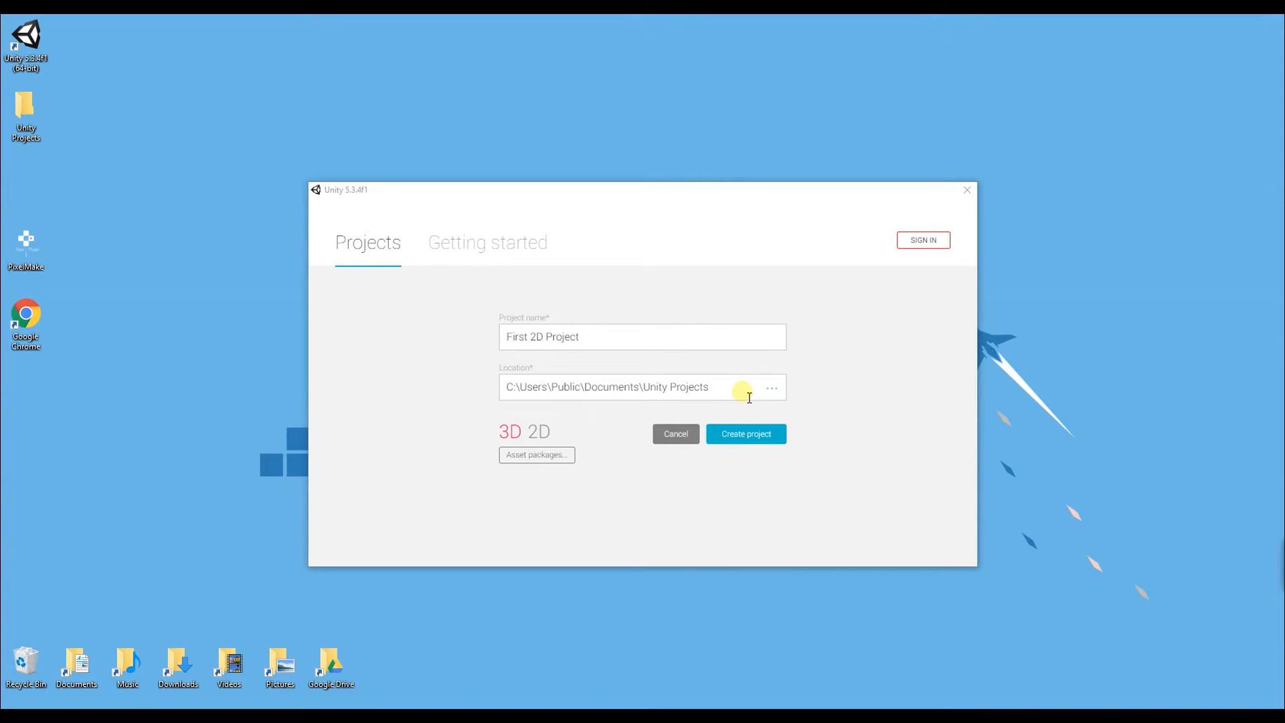
# Step: Set the project location to the Unity Projects folder on D:\Desktop
pyautogui.click(606, 386)
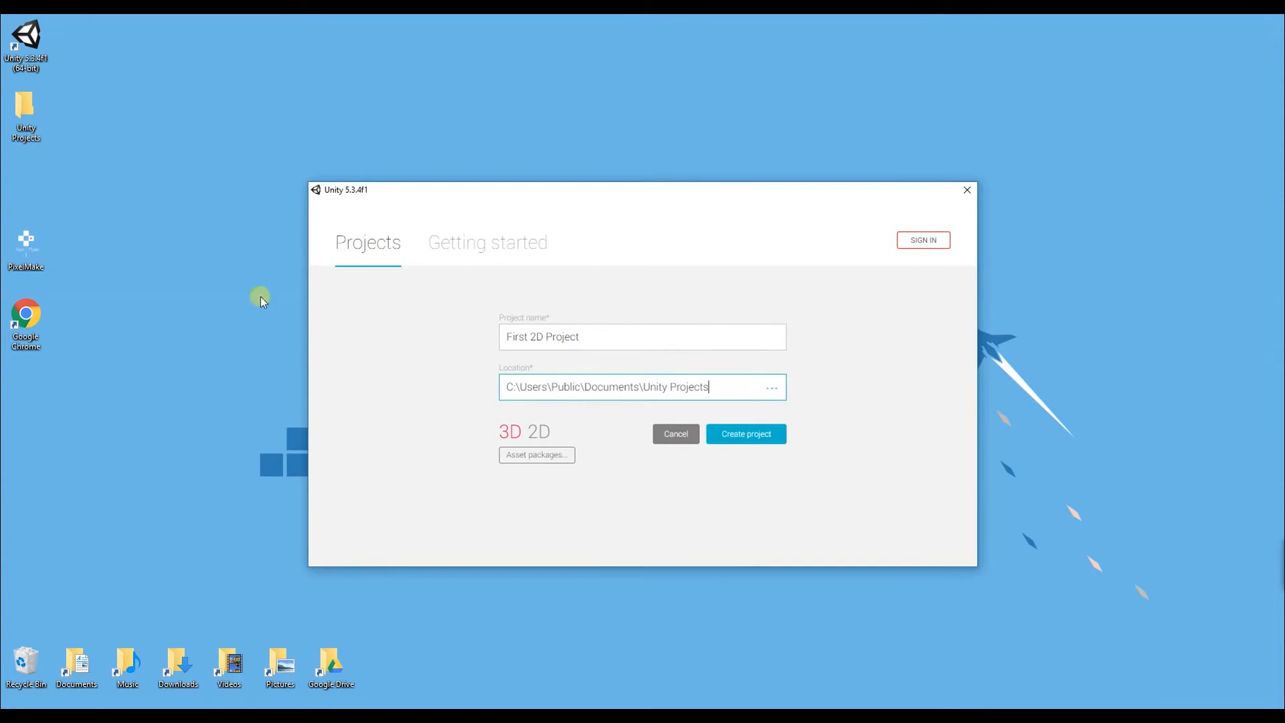
pyautogui.moveTo(748, 390)
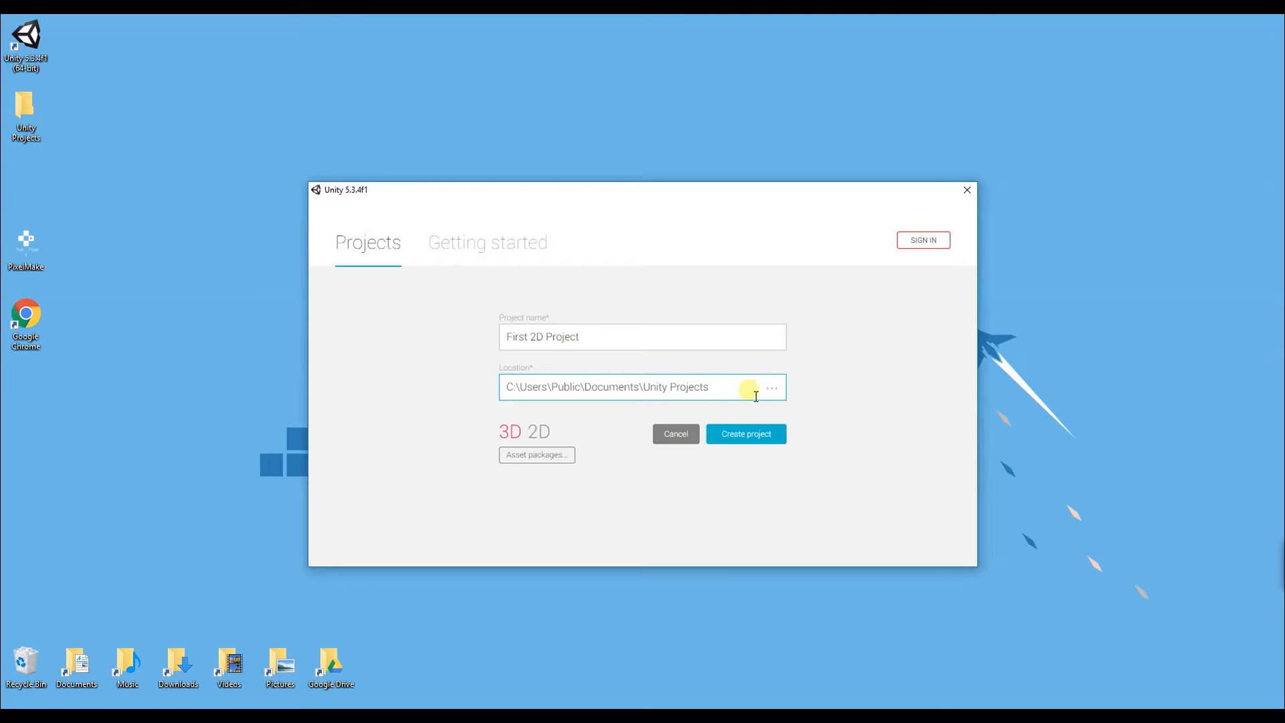
pyautogui.click(639, 386)
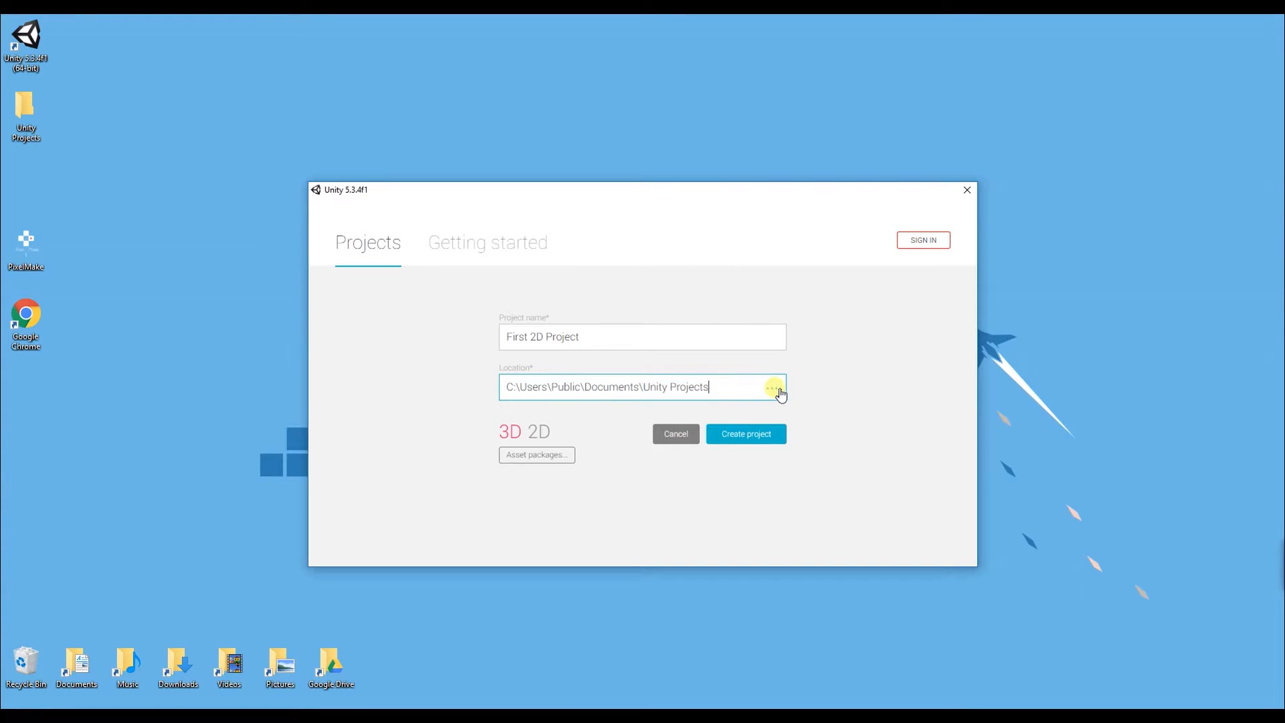
pyautogui.click(774, 386)
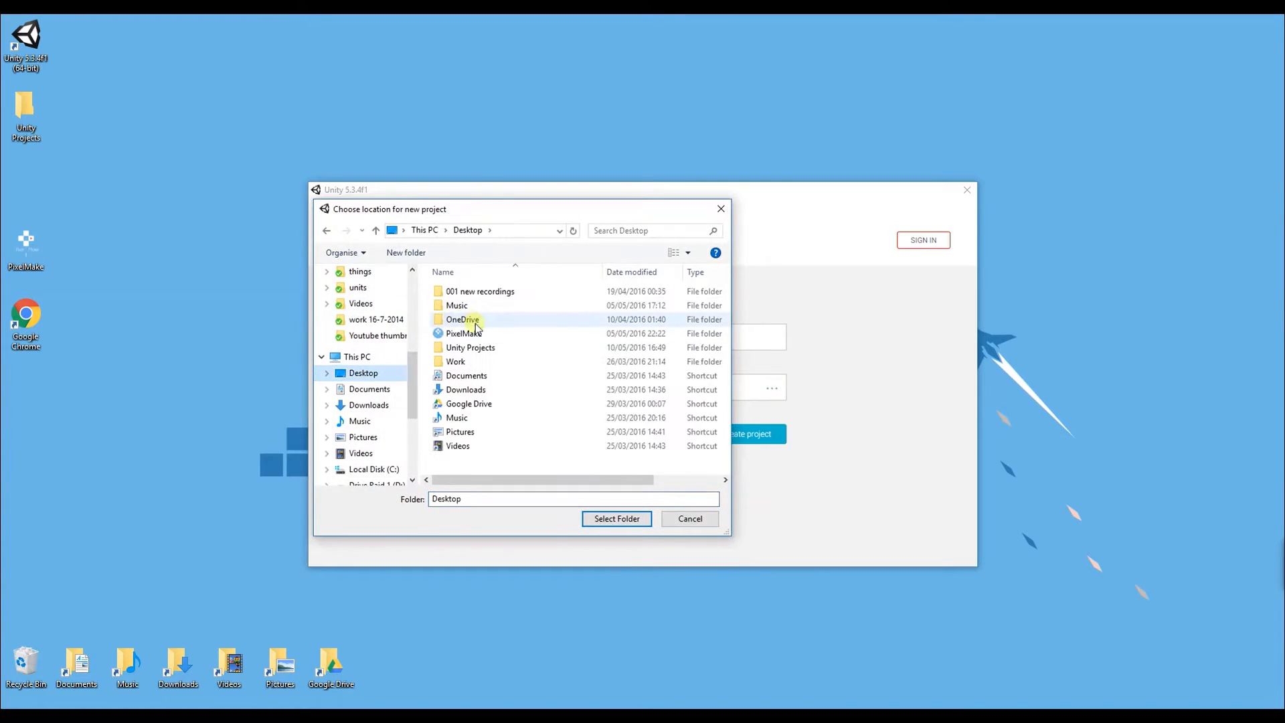
pyautogui.click(617, 518)
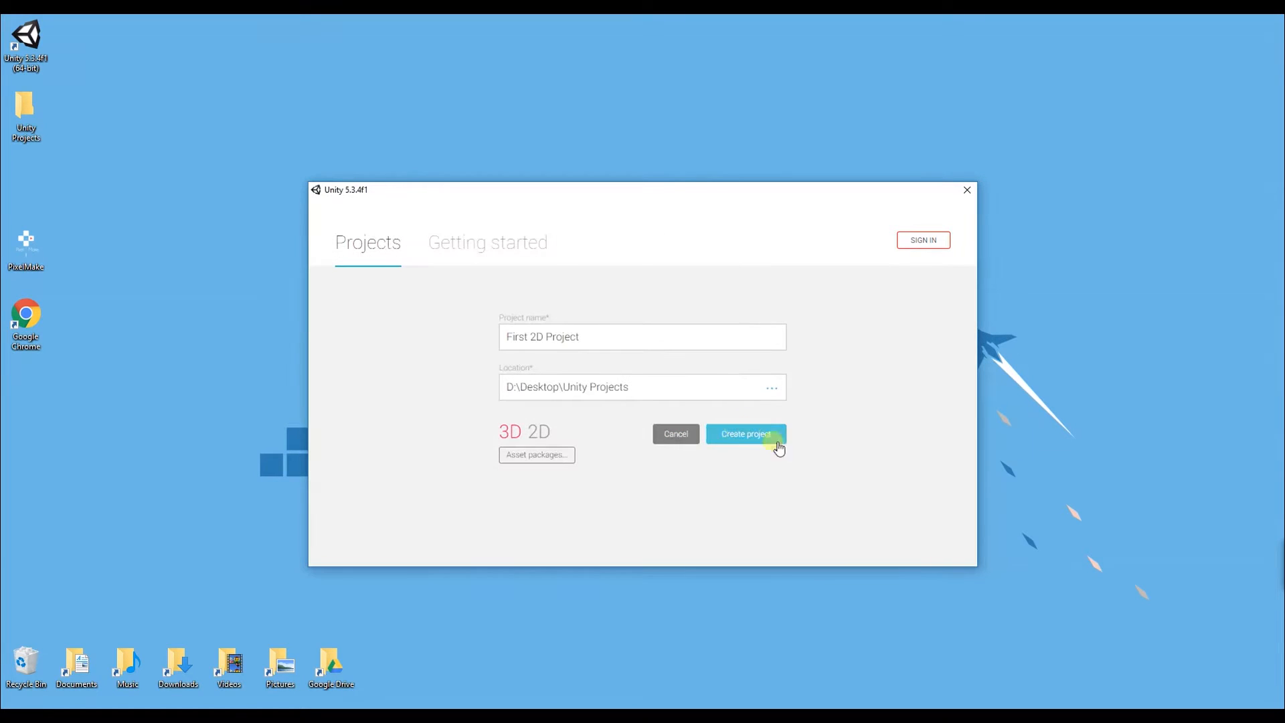
pyautogui.moveTo(545, 445)
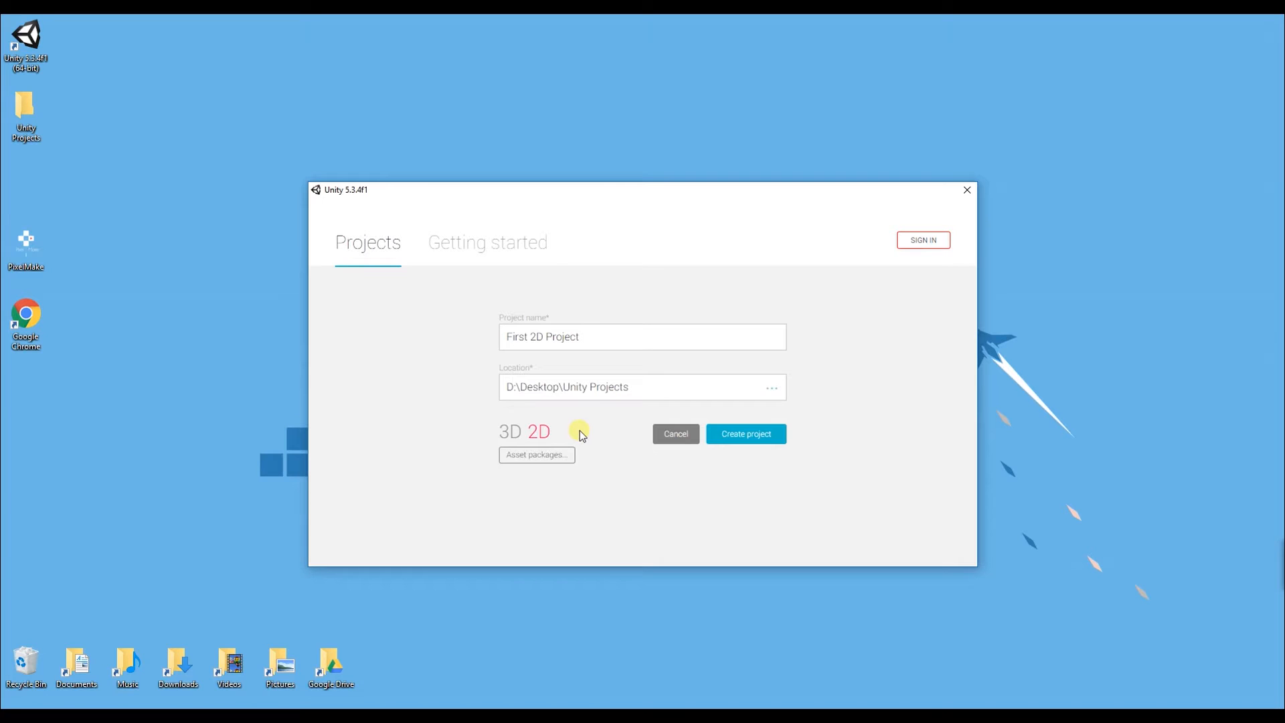
pyautogui.click(536, 455)
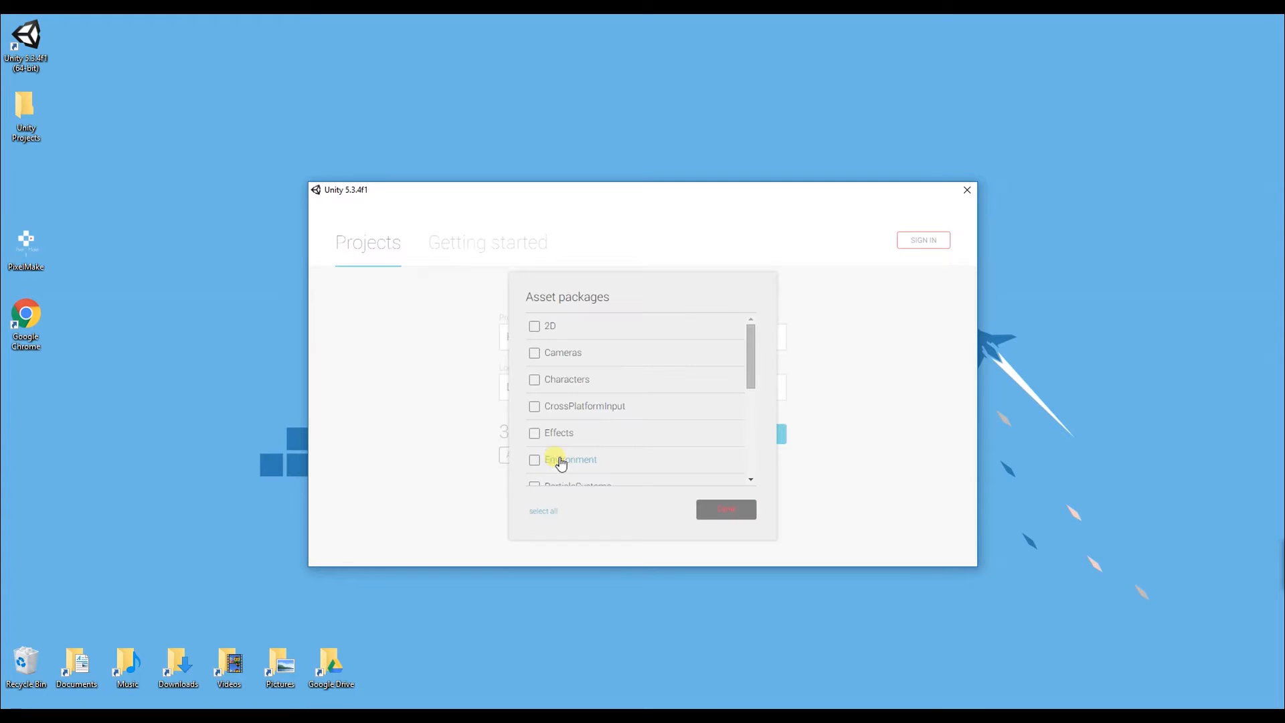
pyautogui.moveTo(517, 511)
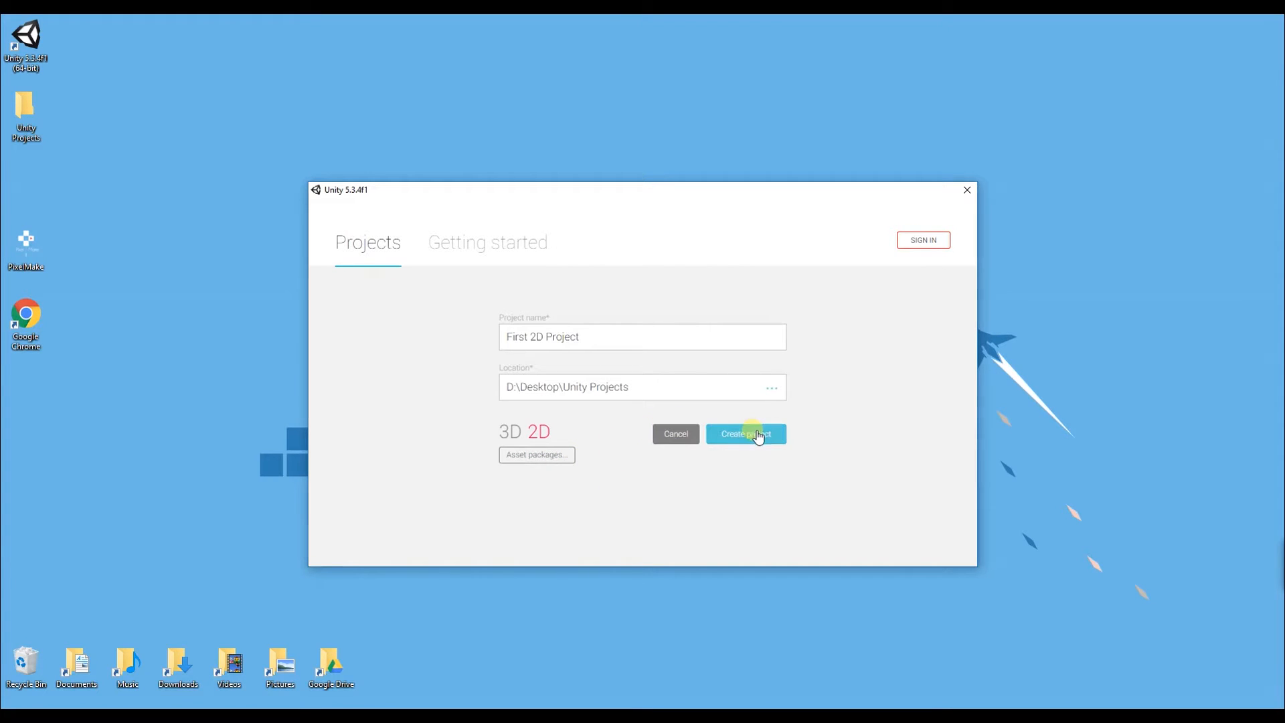
# Step: Create the project and load it in the editor, glancing through the Window menu
pyautogui.click(745, 434)
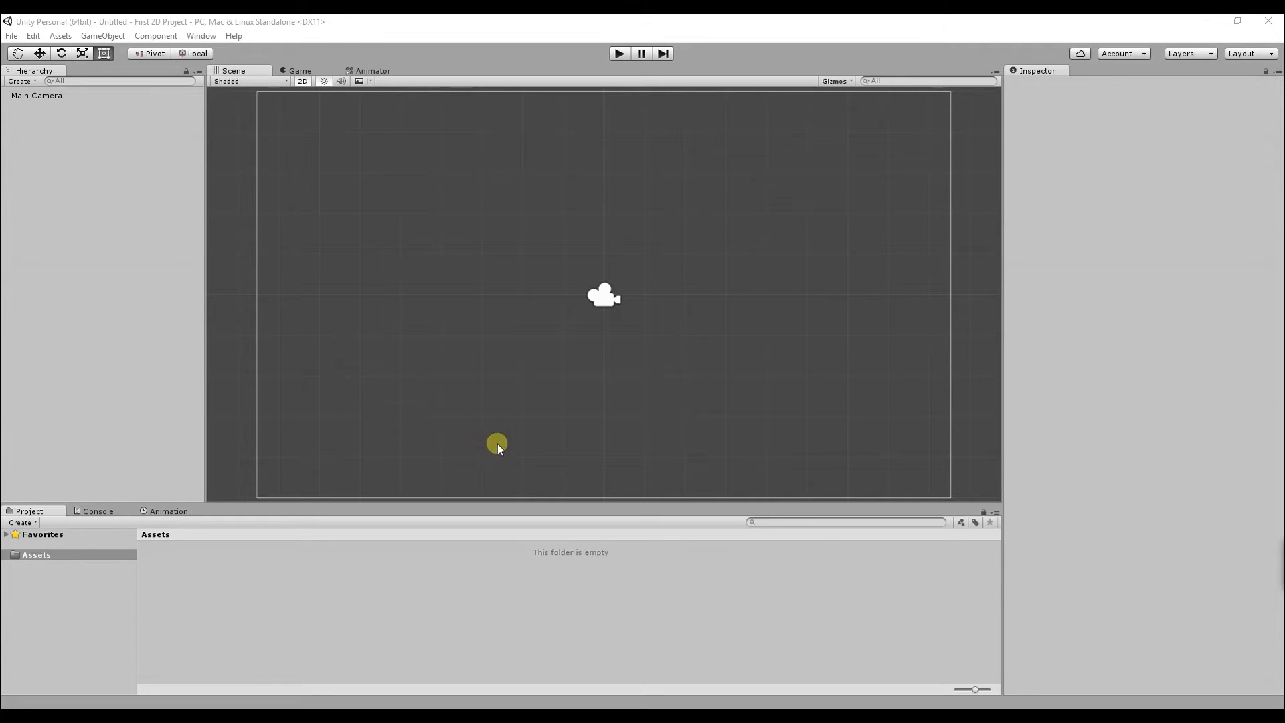
pyautogui.moveTo(814, 562)
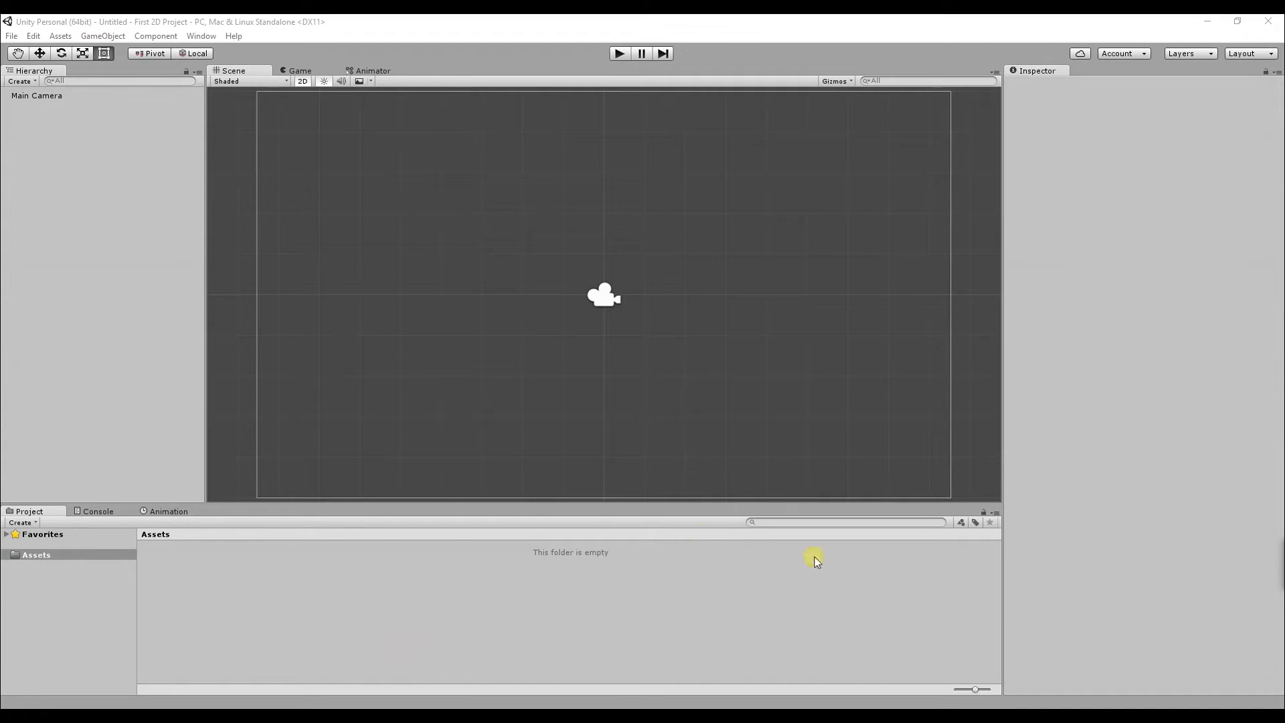
pyautogui.moveTo(485, 556)
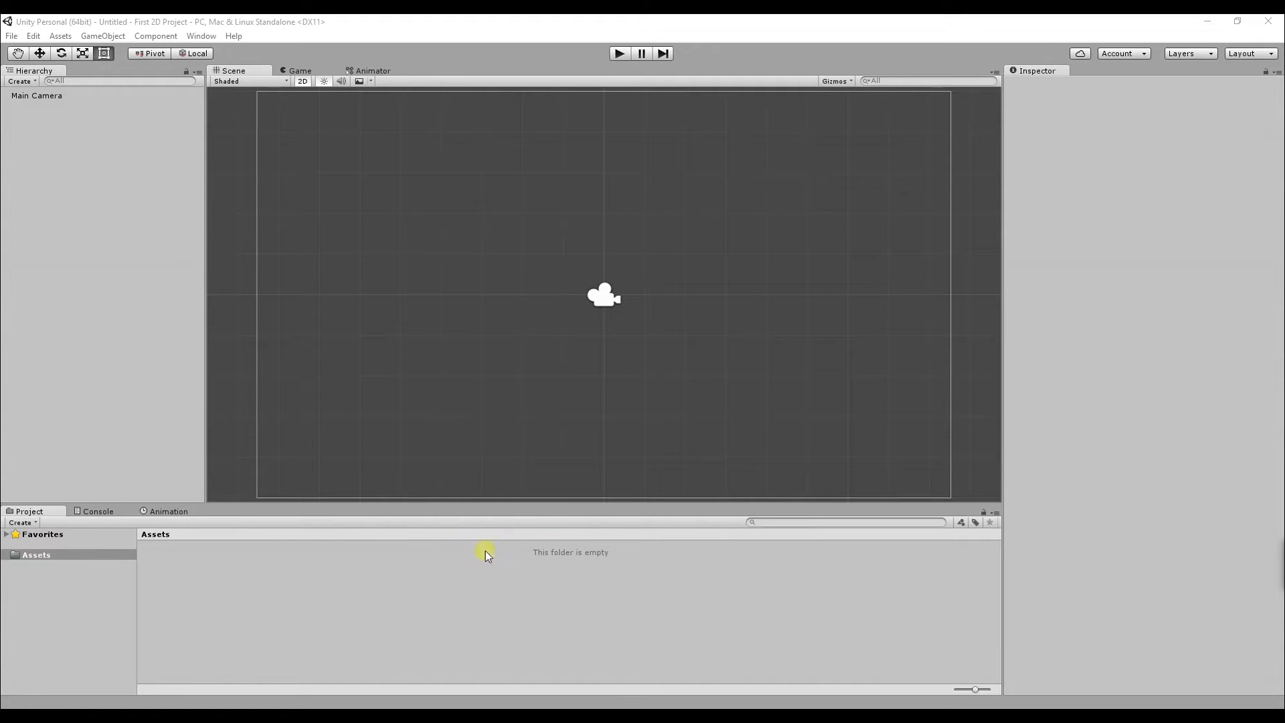
pyautogui.click(201, 35)
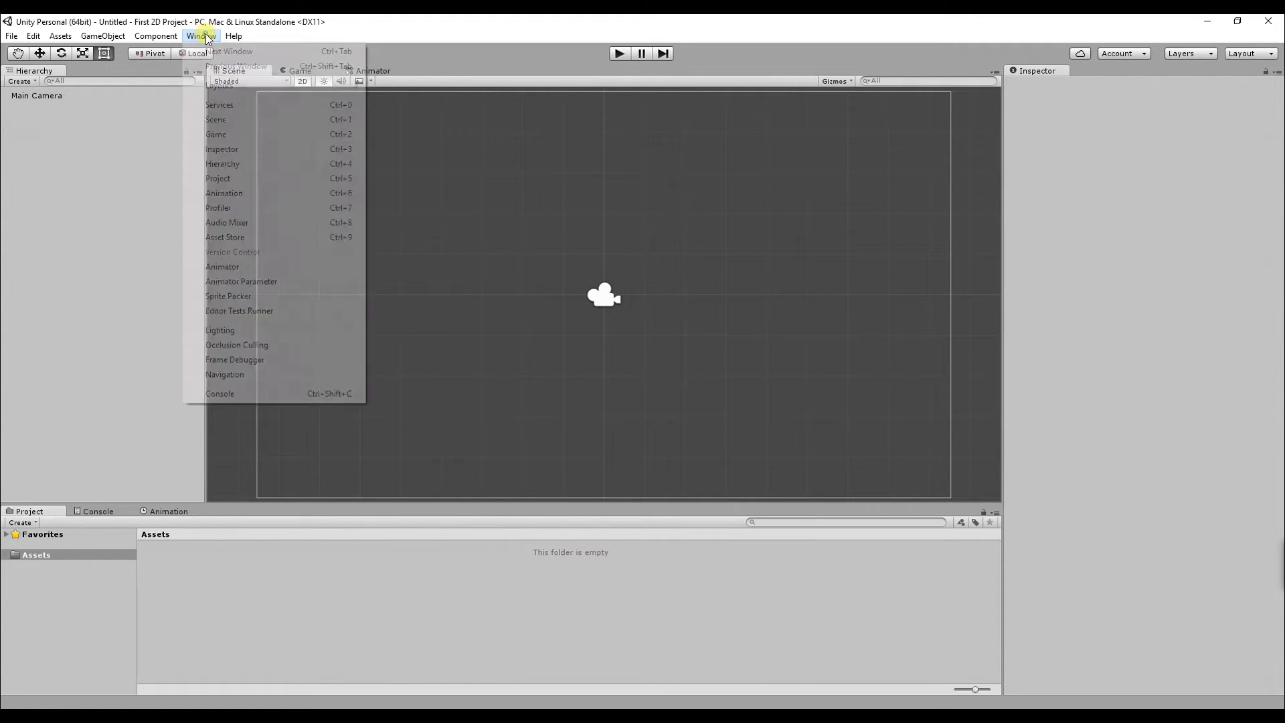
pyautogui.moveTo(226, 222)
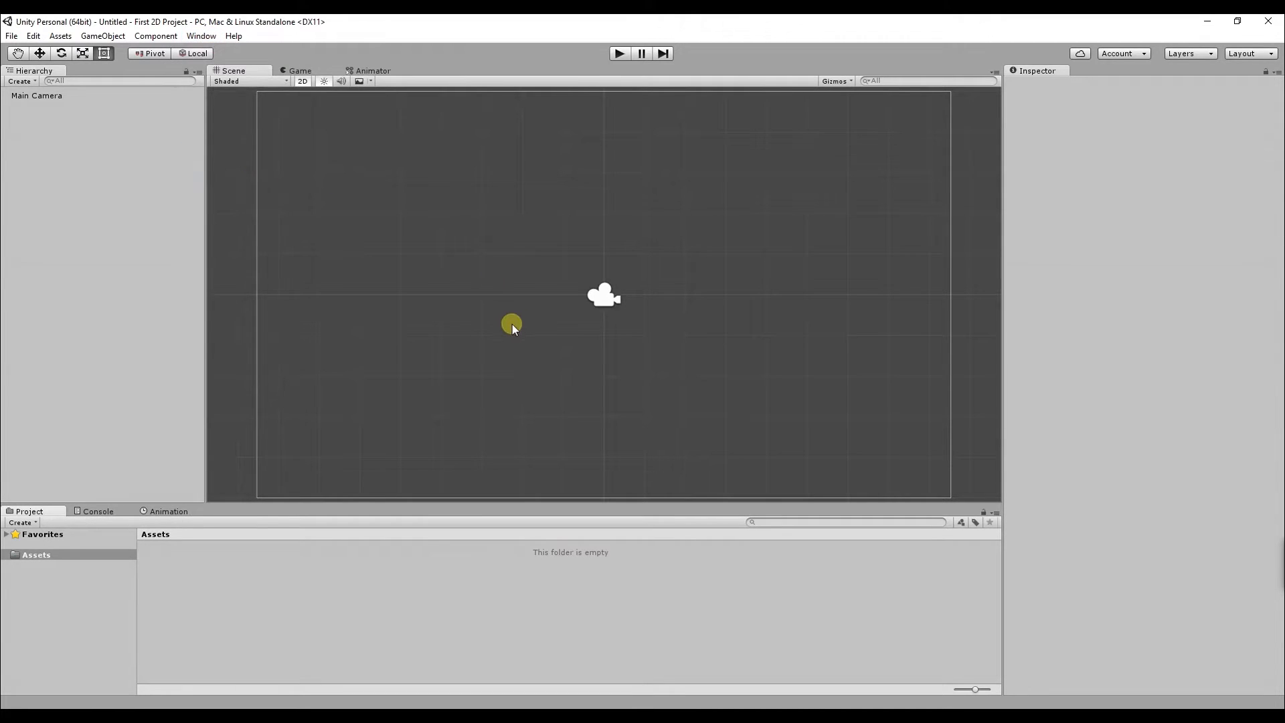
pyautogui.press('ctrl+5')
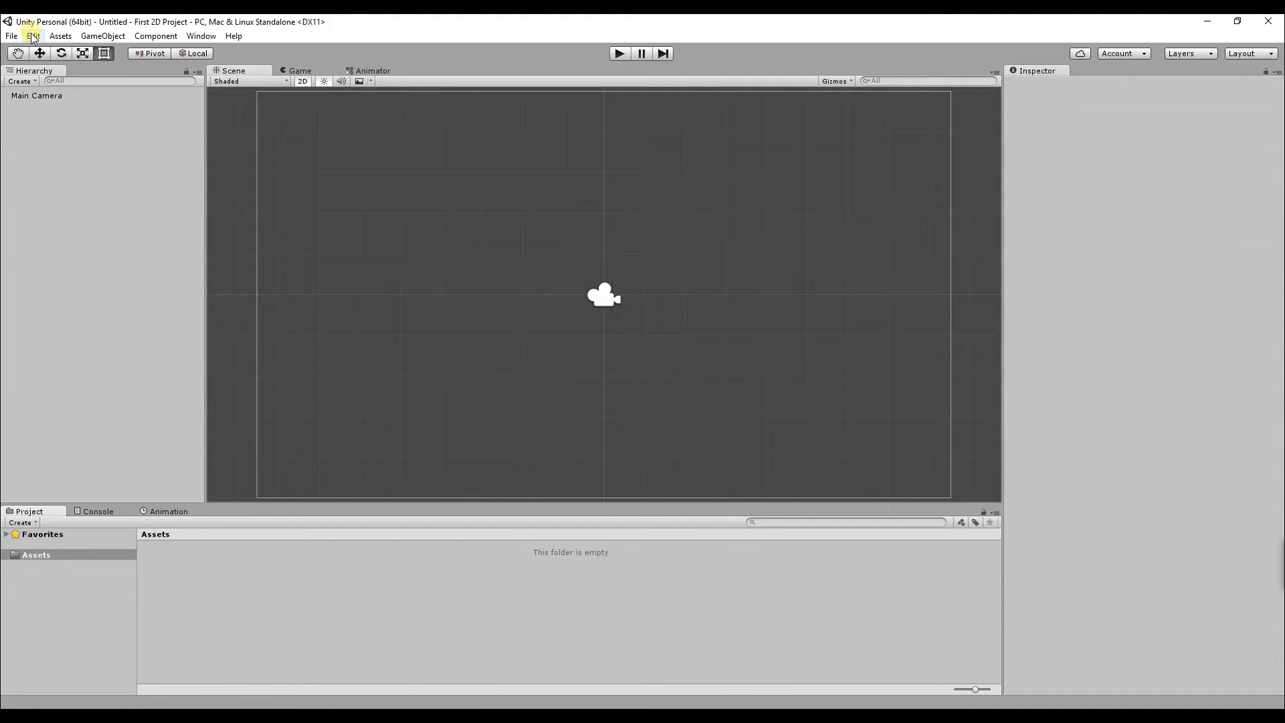
# Step: Show the Editor project settings and keep Default Behavior Mode at 2D
pyautogui.click(32, 35)
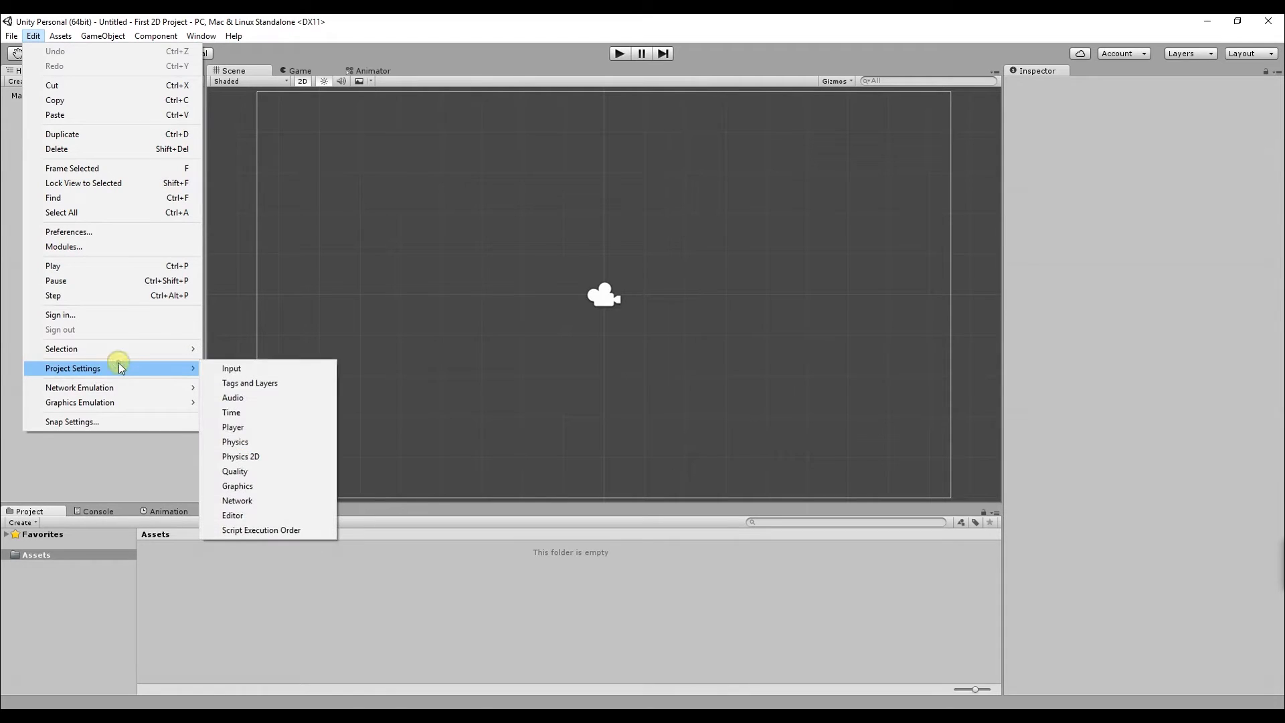
pyautogui.moveTo(233, 515)
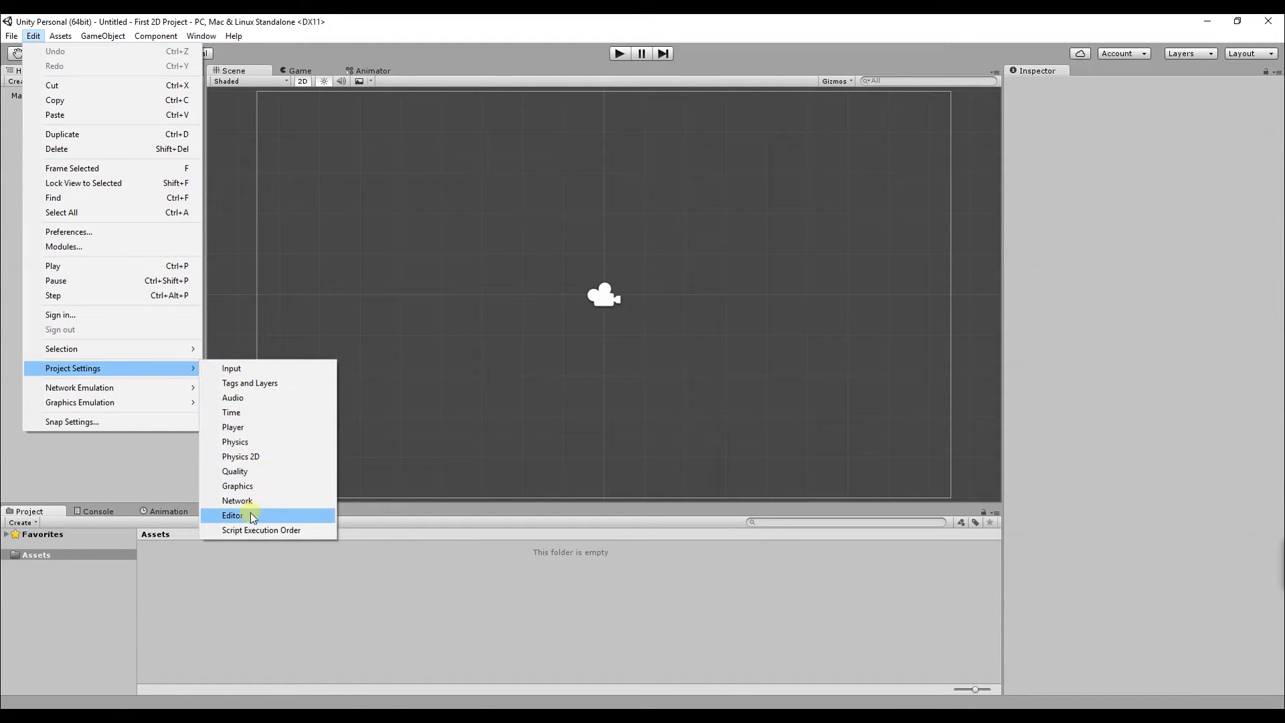
pyautogui.click(232, 514)
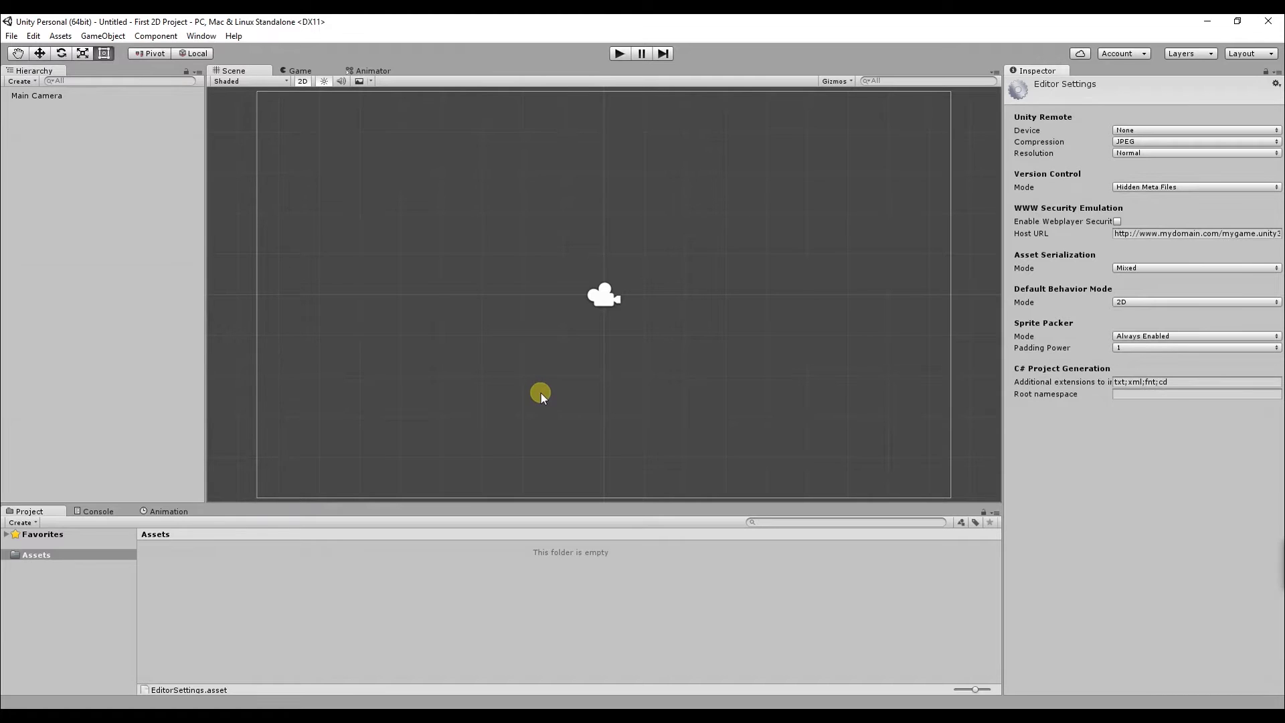
pyautogui.moveTo(1008, 291)
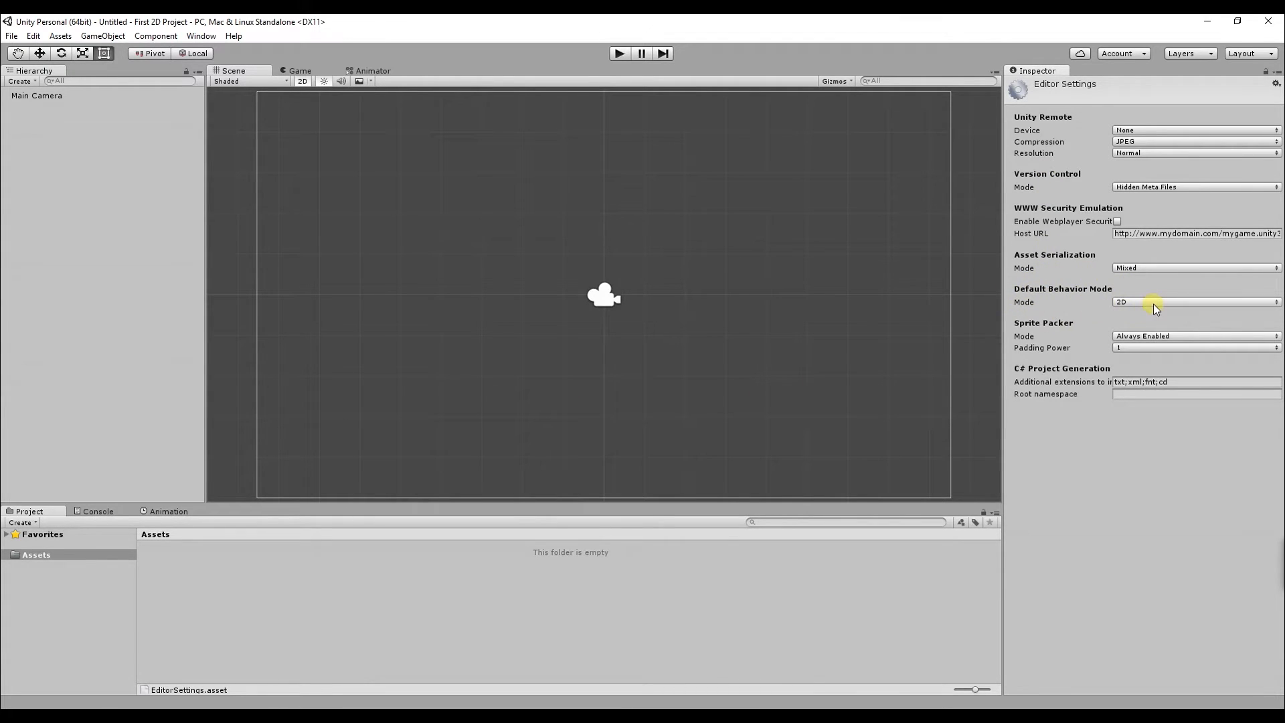
pyautogui.click(1195, 302)
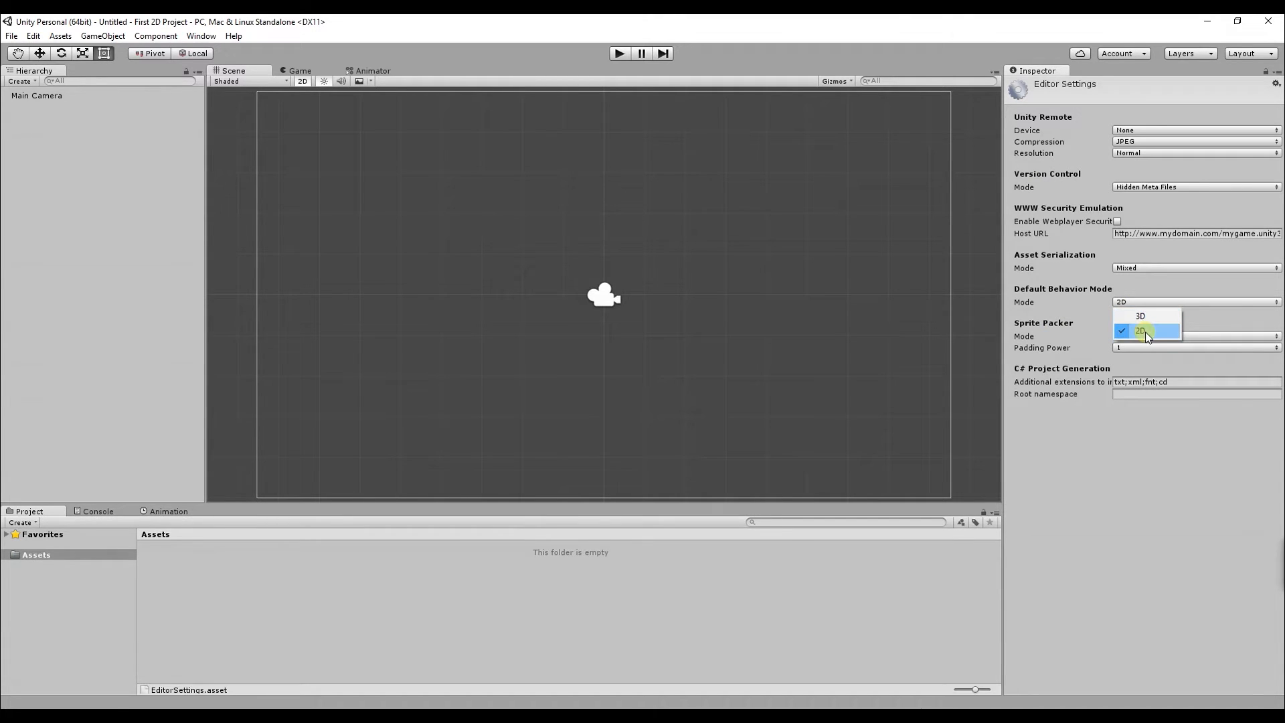
pyautogui.click(1147, 336)
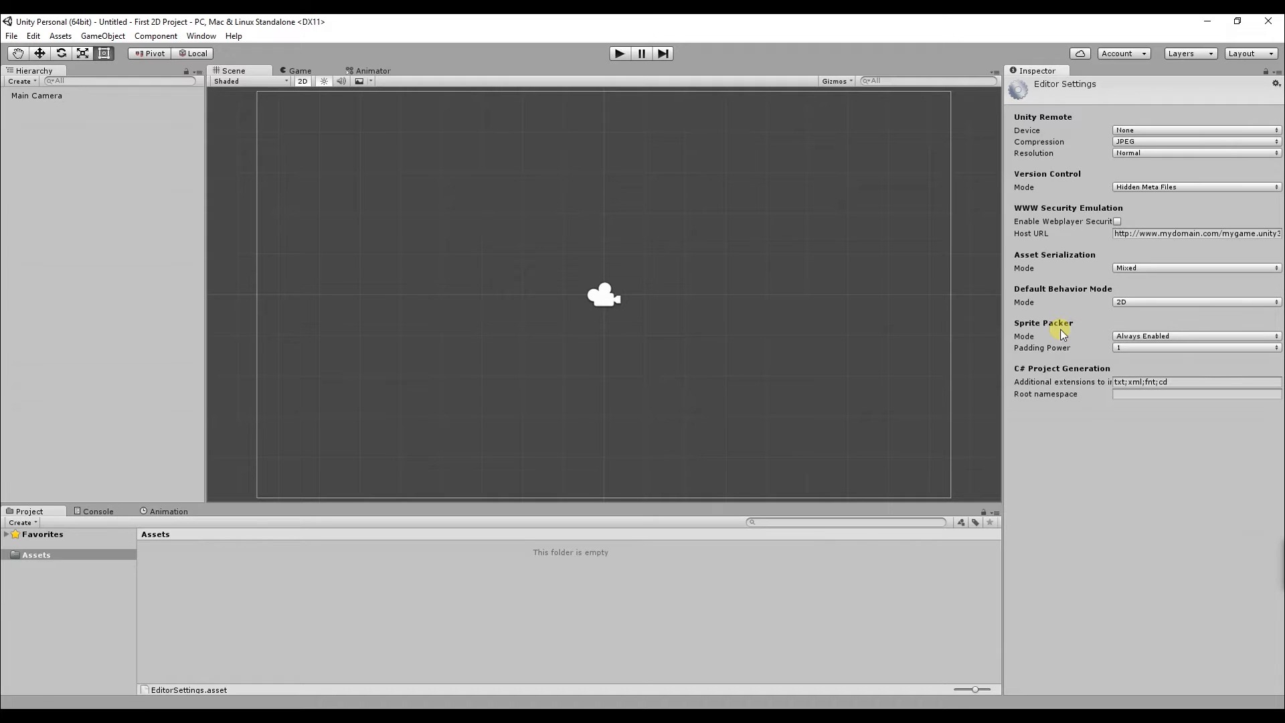
pyautogui.moveTo(800, 333)
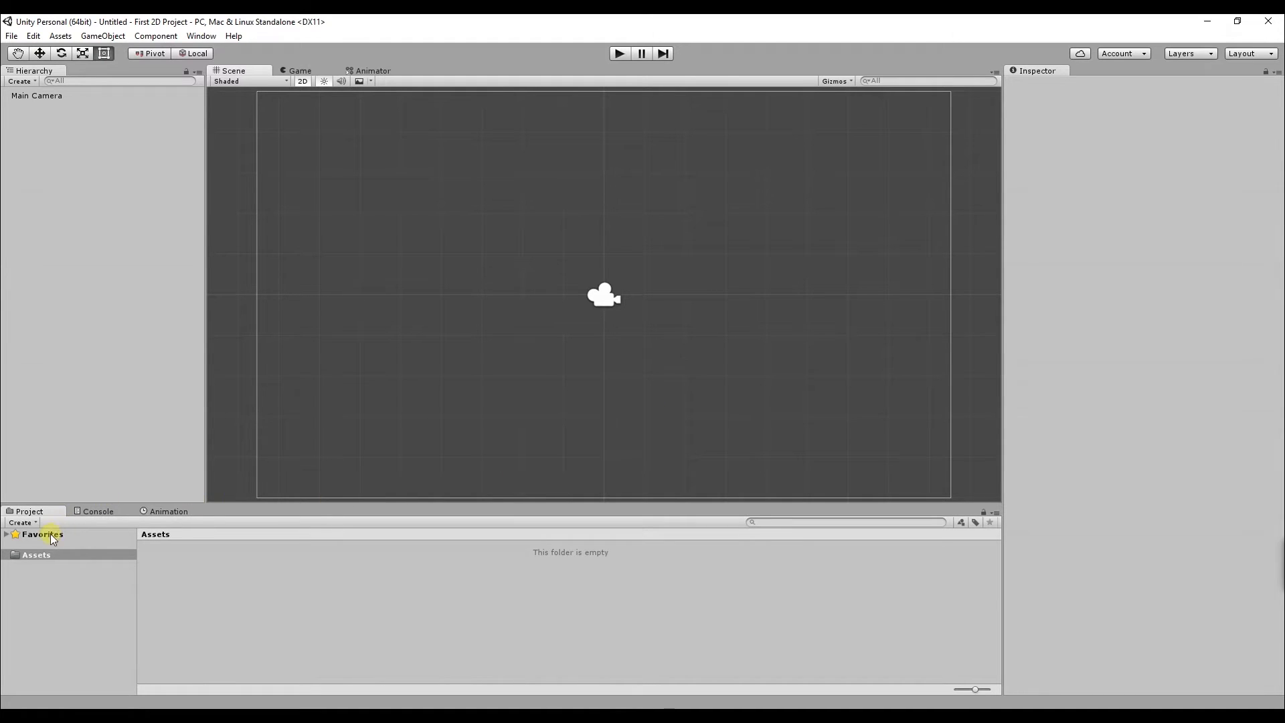
pyautogui.moveTo(273, 604)
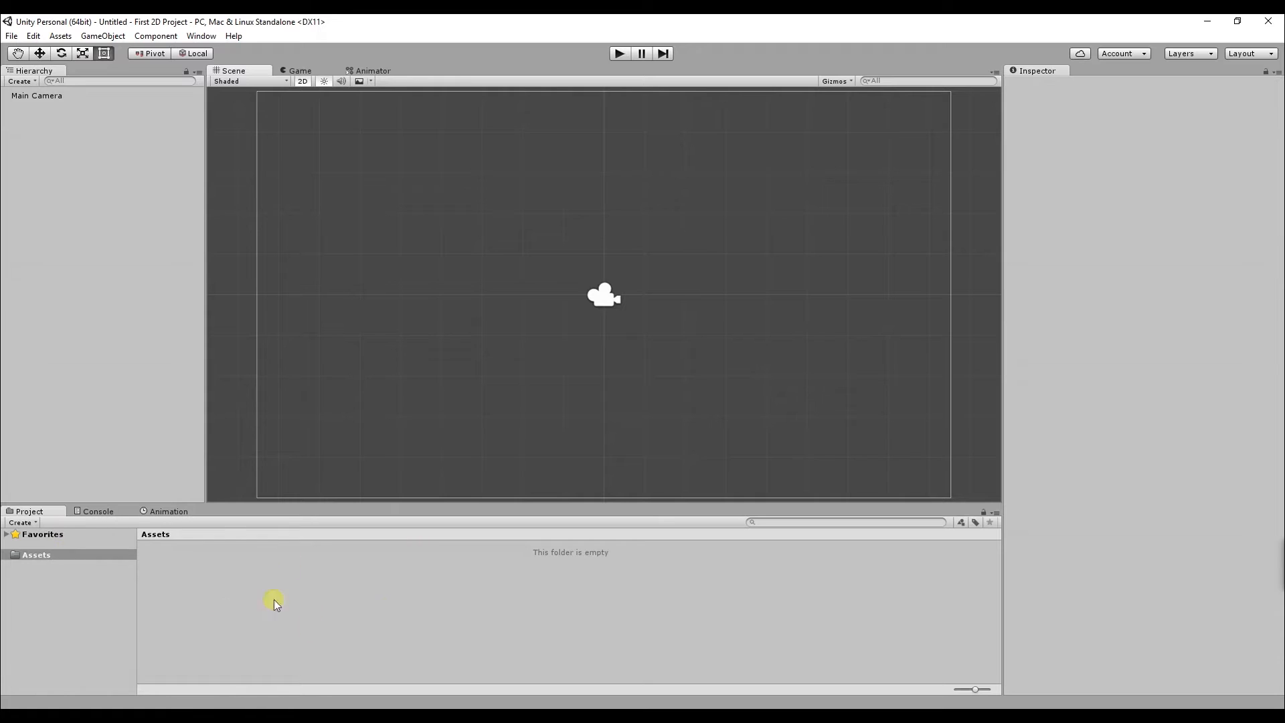
pyautogui.moveTo(377, 607)
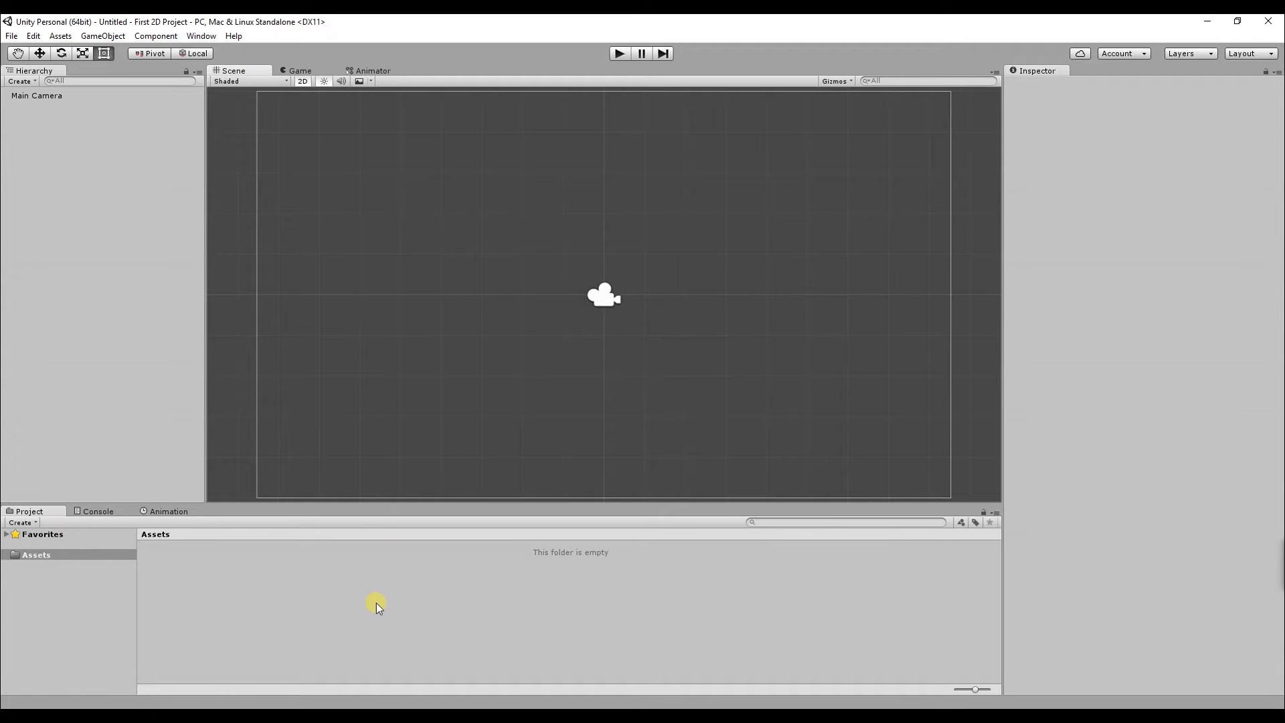
pyautogui.moveTo(377, 597)
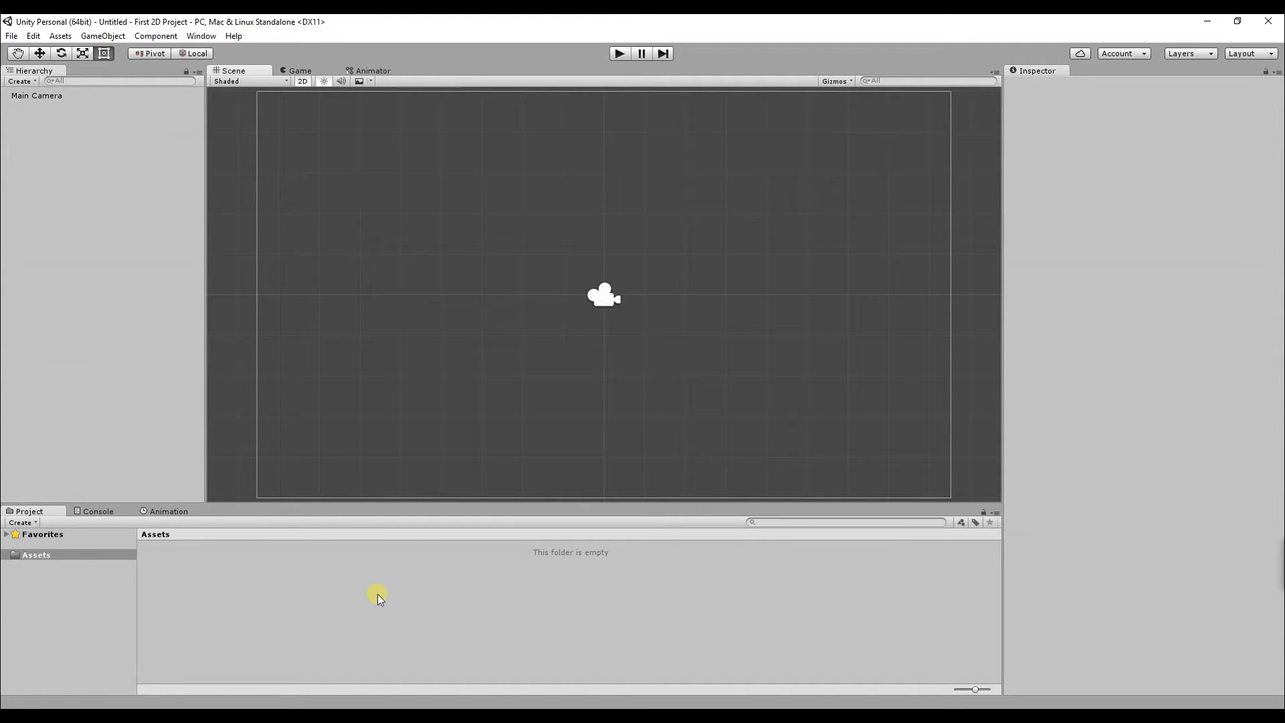
pyautogui.moveTo(370, 589)
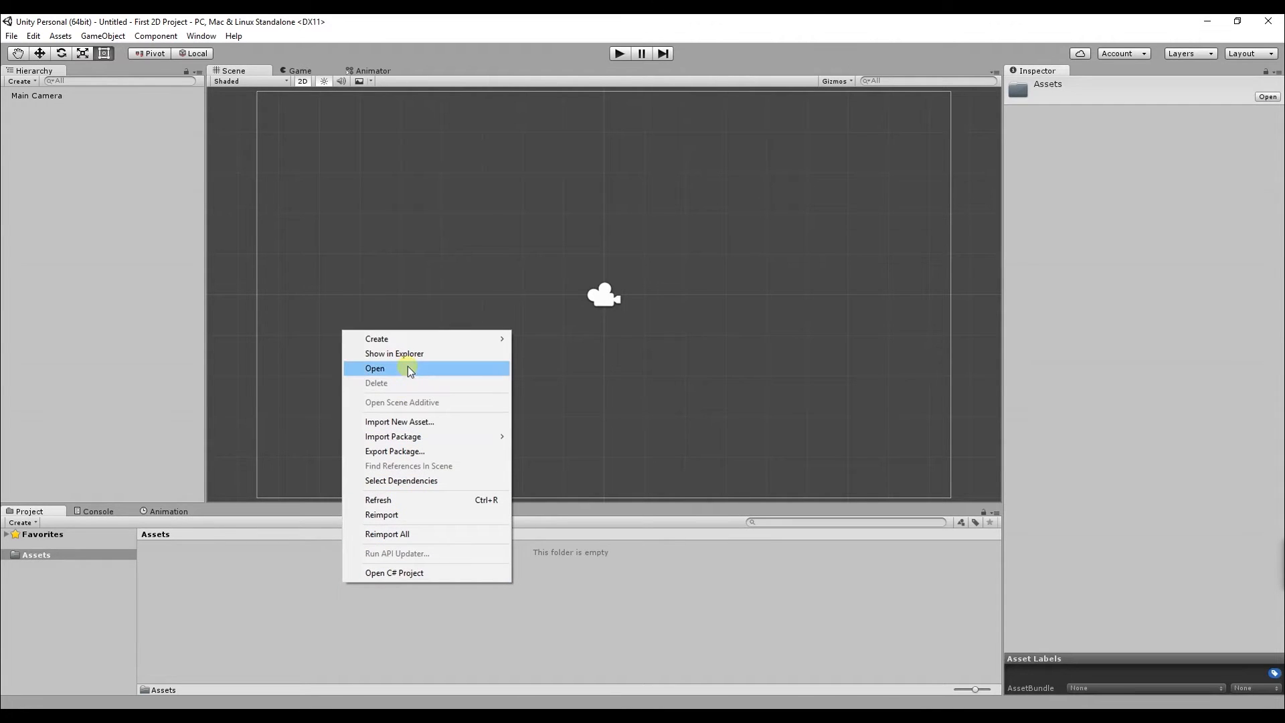
pyautogui.moveTo(376, 338)
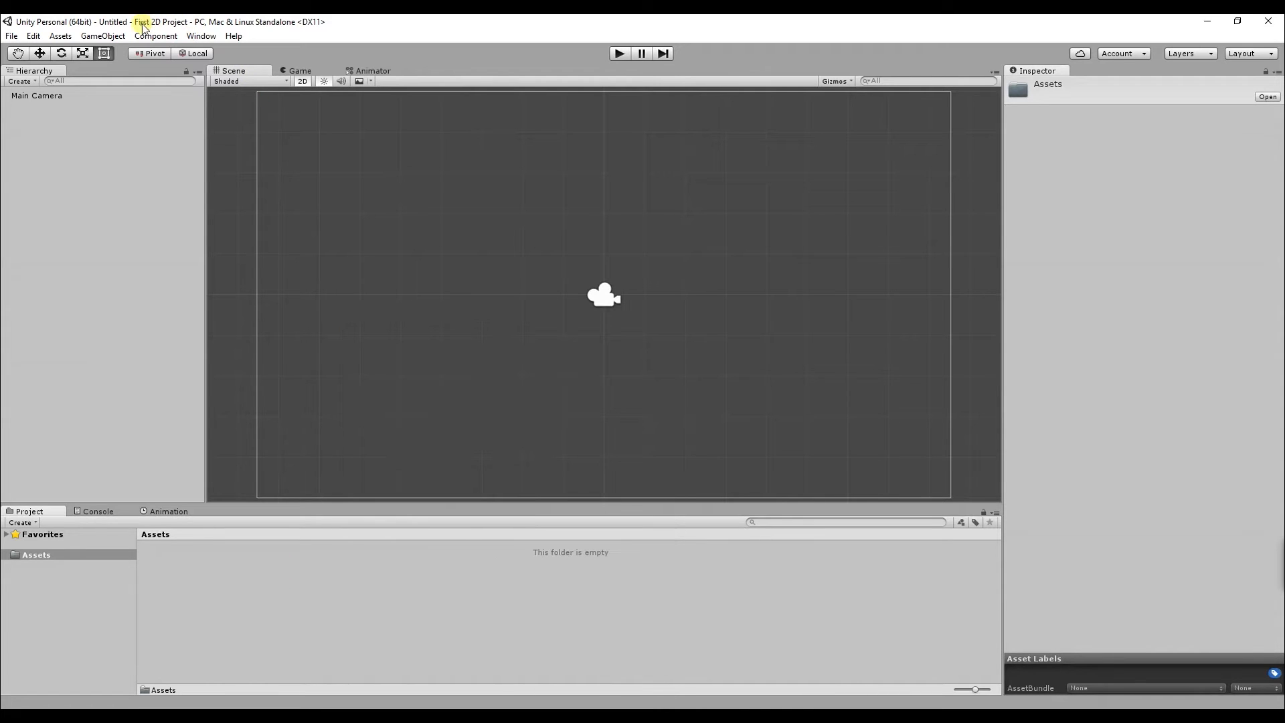
# Step: Add an Animations folder to Assets via Assets > Create > Folder
pyautogui.click(59, 36)
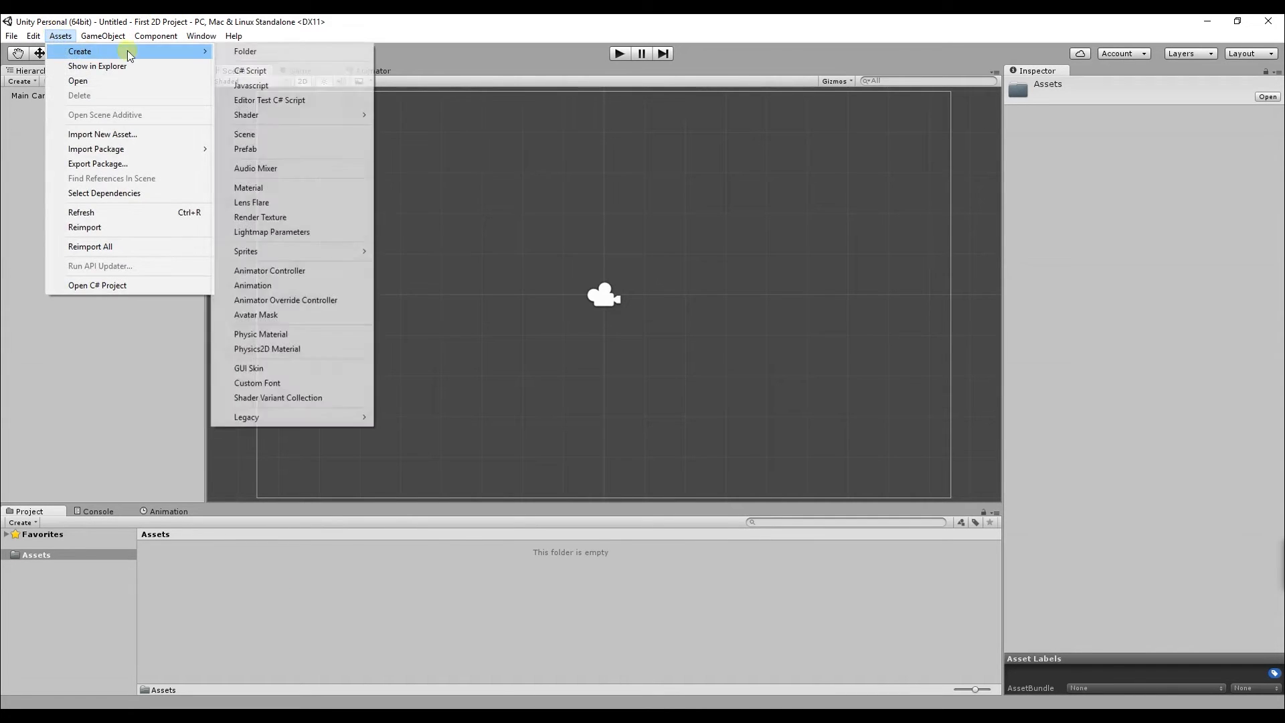
pyautogui.click(245, 51)
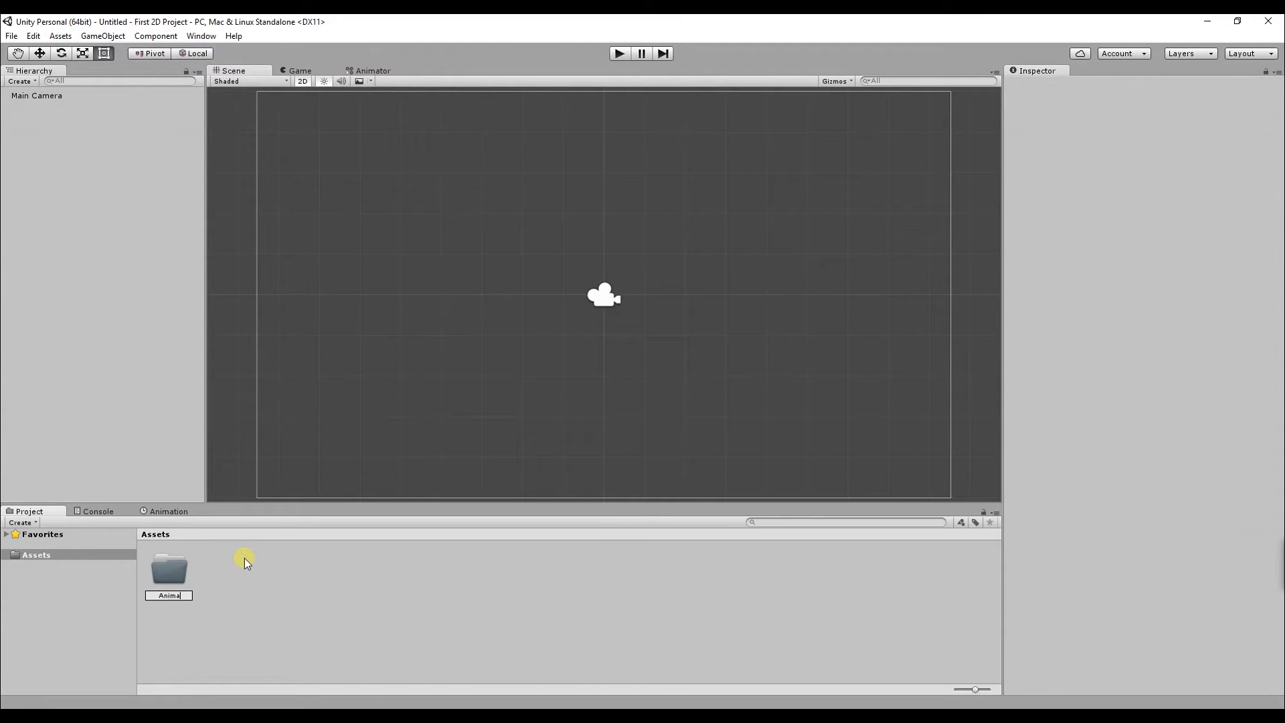
pyautogui.write('Animations')
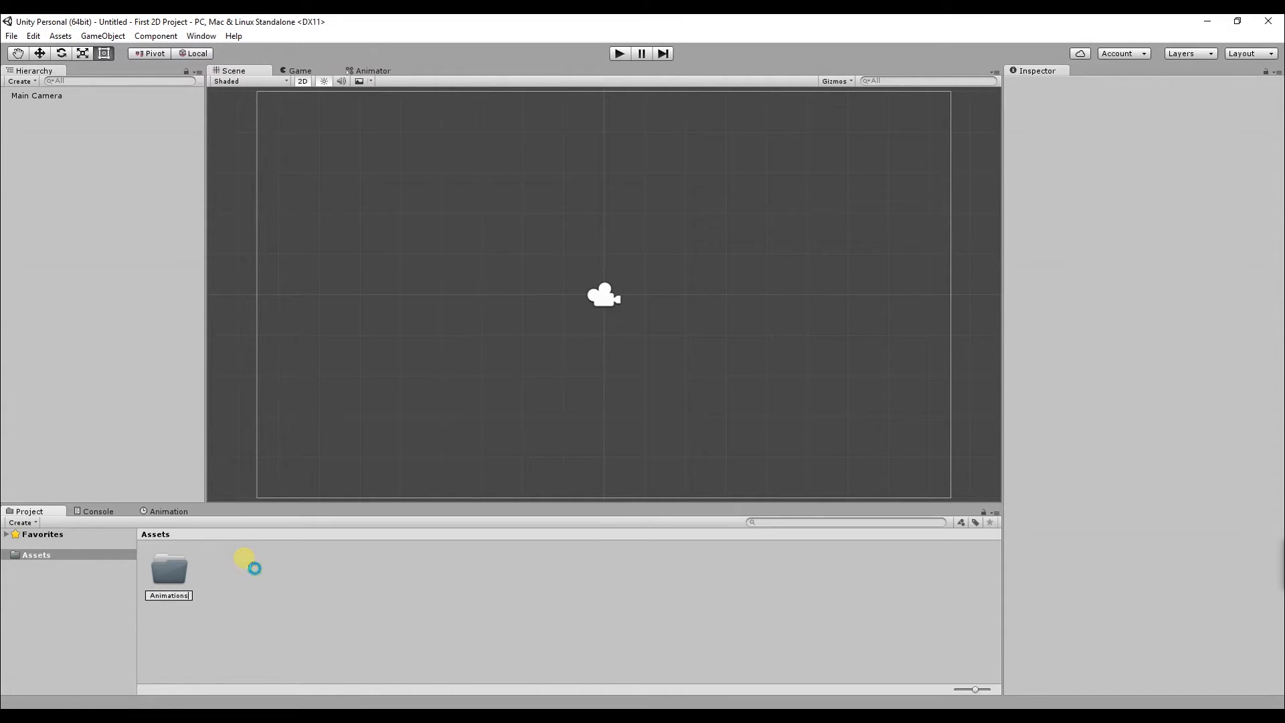
pyautogui.click(168, 568)
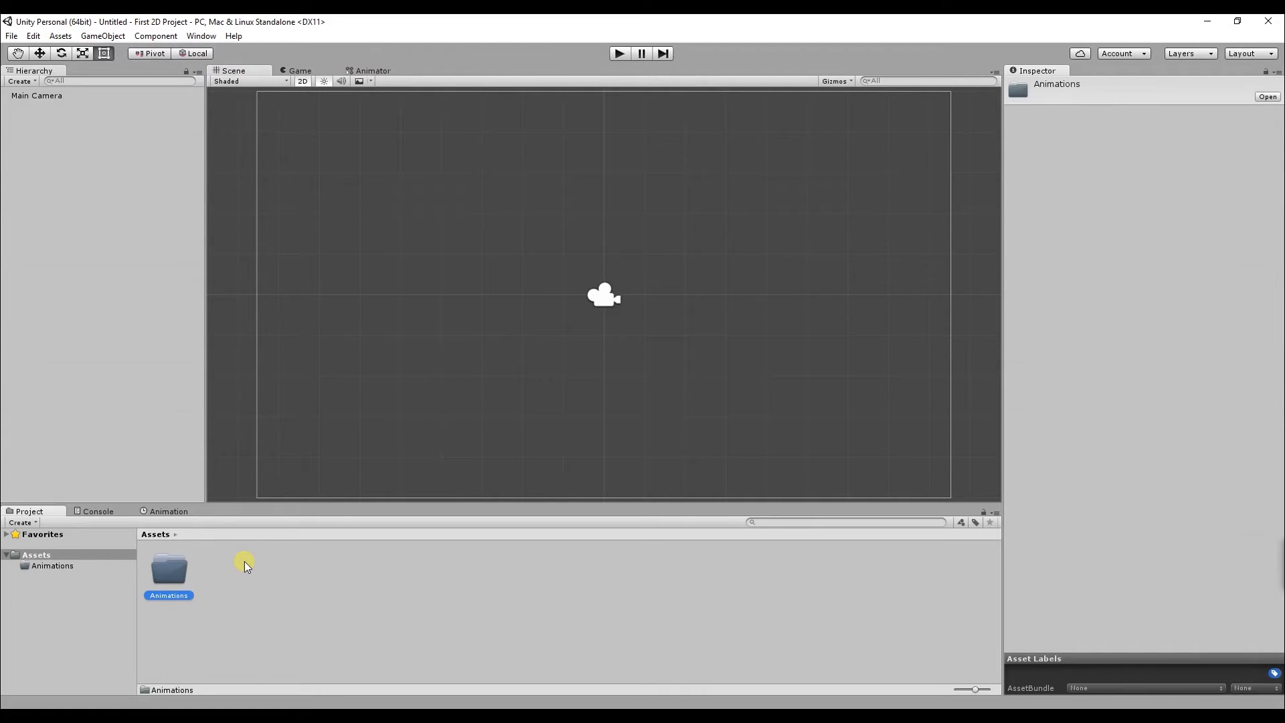
# Step: Add an Assets Imports folder to Assets from the Project panel context menu
pyautogui.rightClick(244, 565)
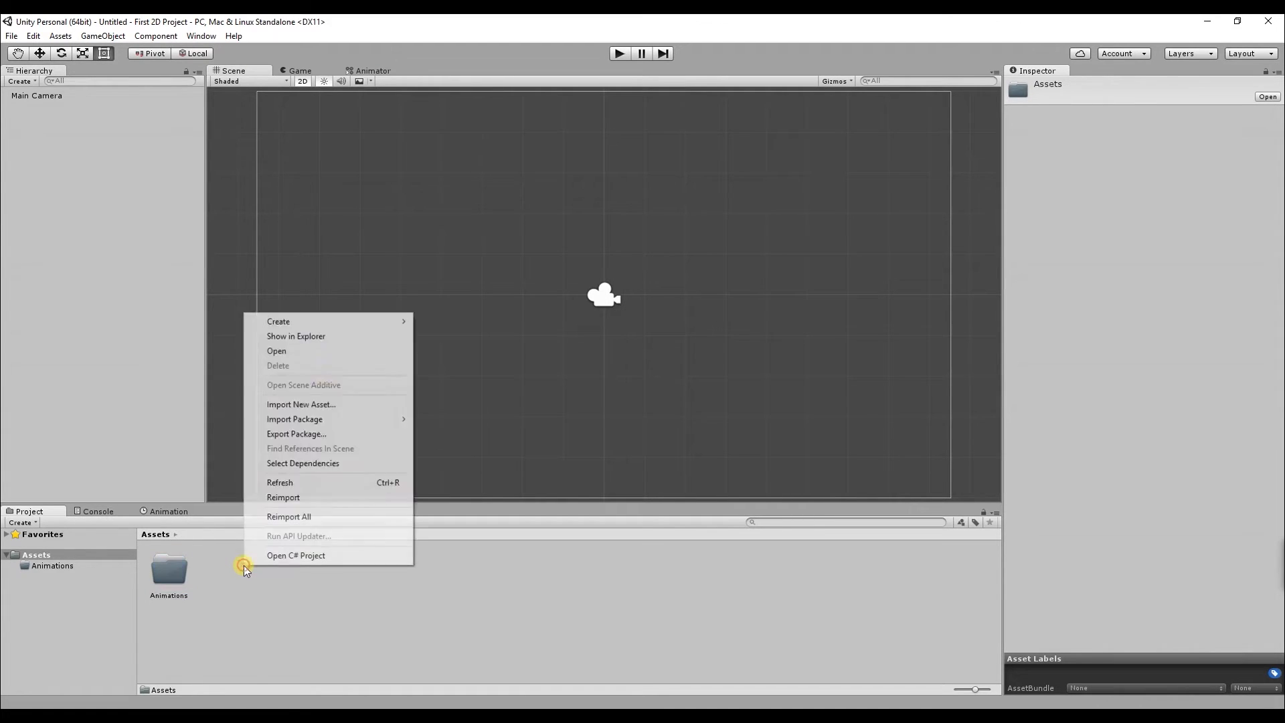
pyautogui.click(277, 321)
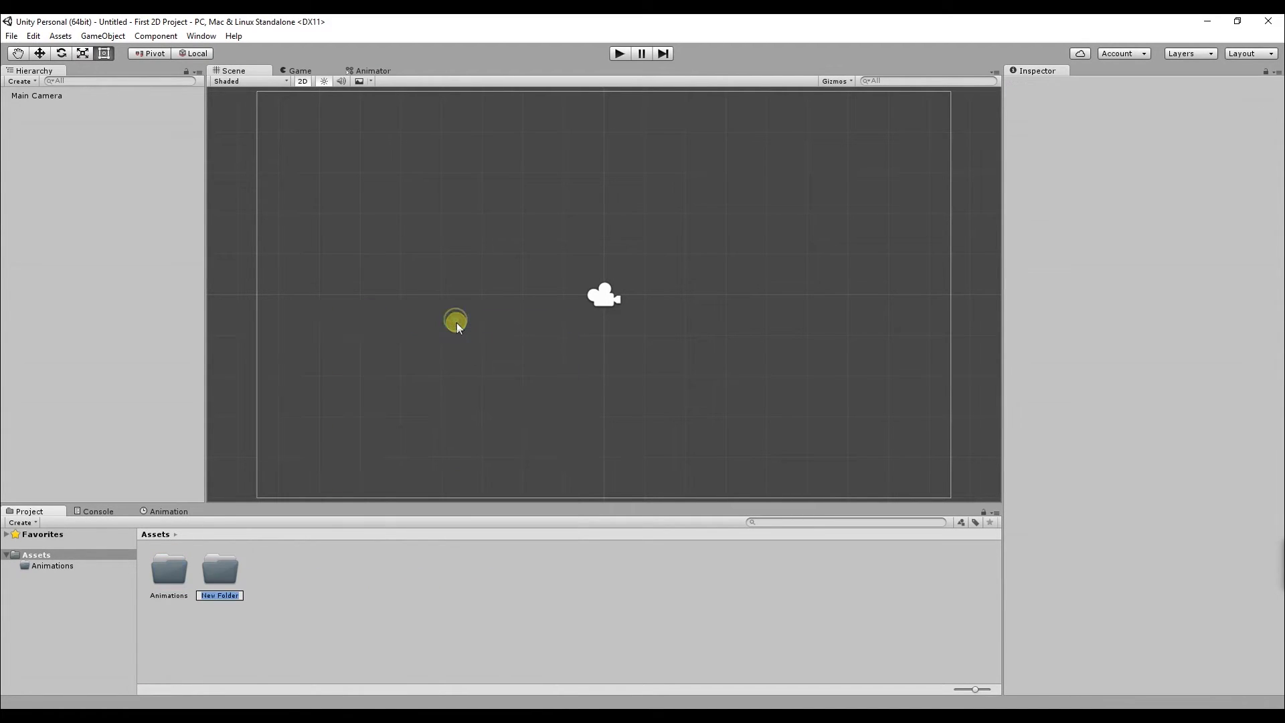
pyautogui.write('Asst')
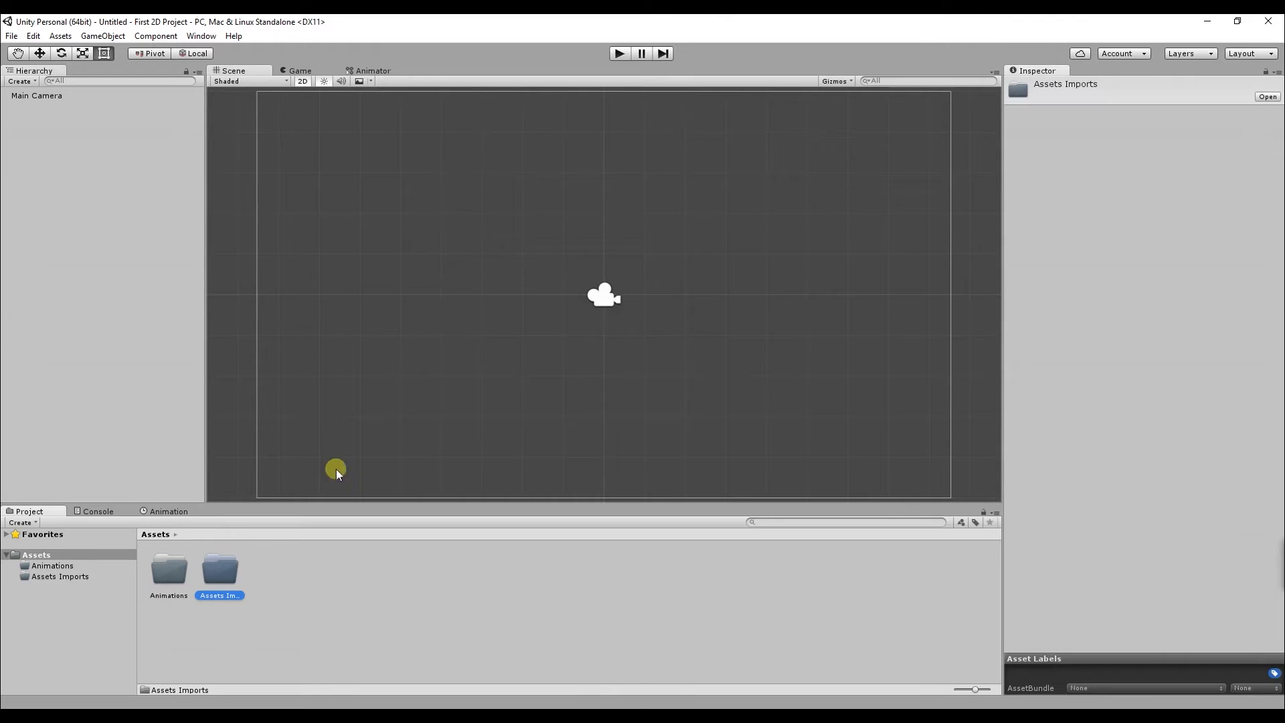
# Step: Add an Audio folder to Assets with a Sound Effects subfolder inside it
pyautogui.rightClick(336, 474)
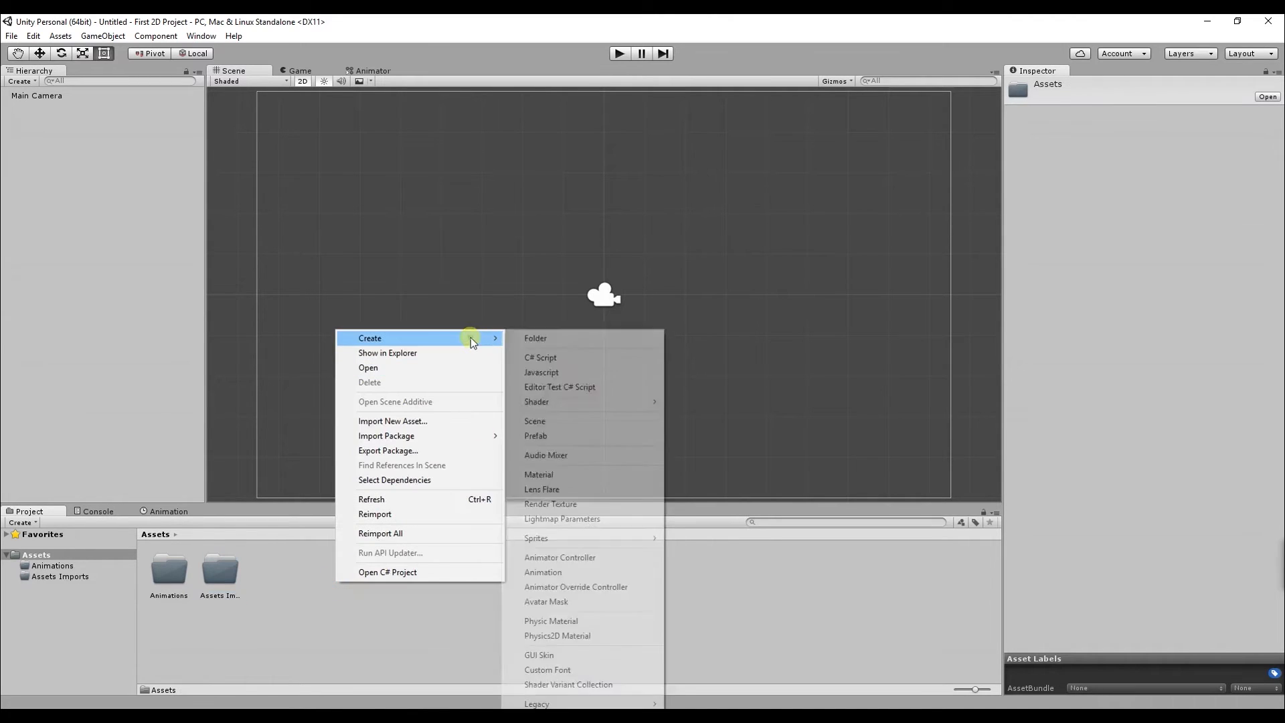
pyautogui.click(534, 338)
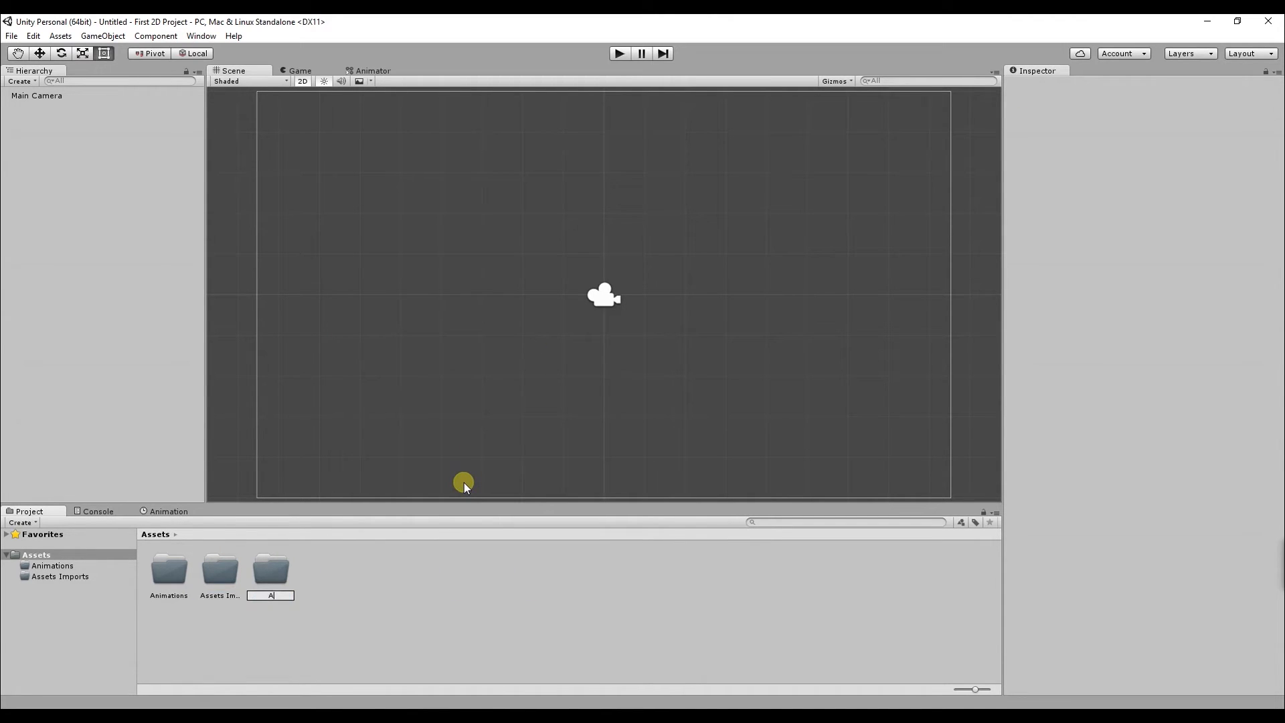
pyautogui.write('Audio')
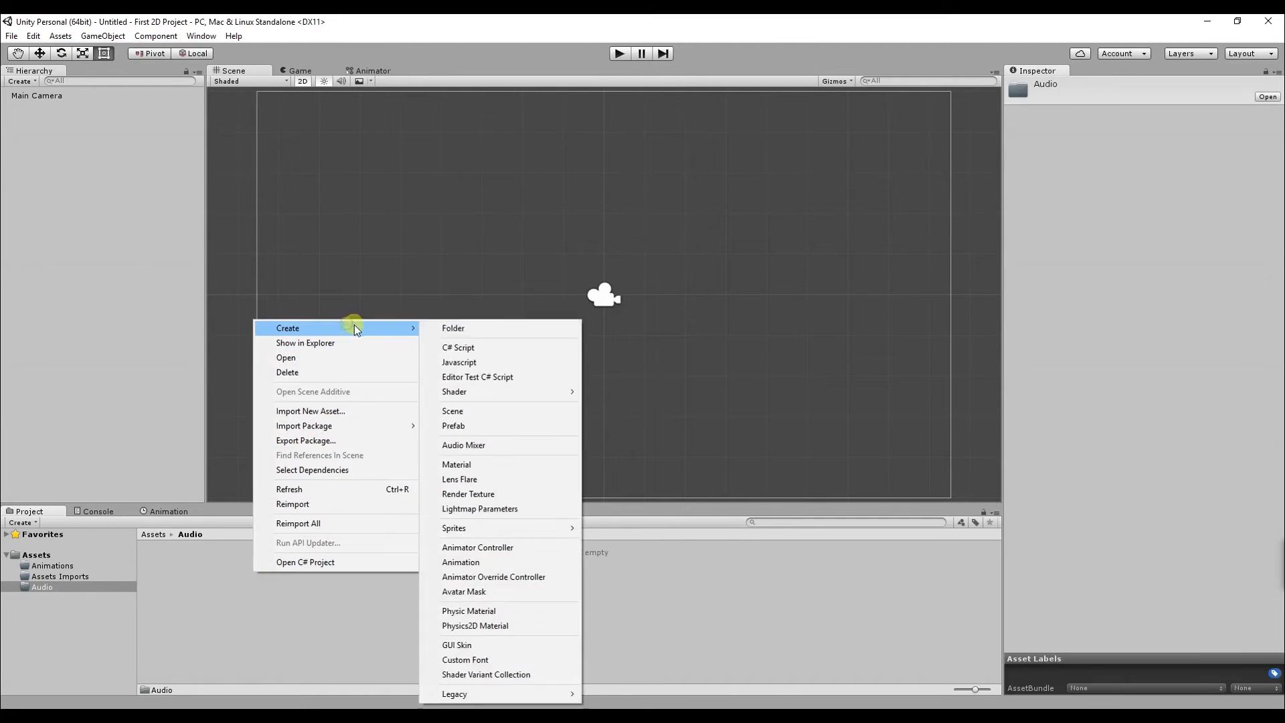
pyautogui.click(453, 328)
pyautogui.write('Sound Effects')
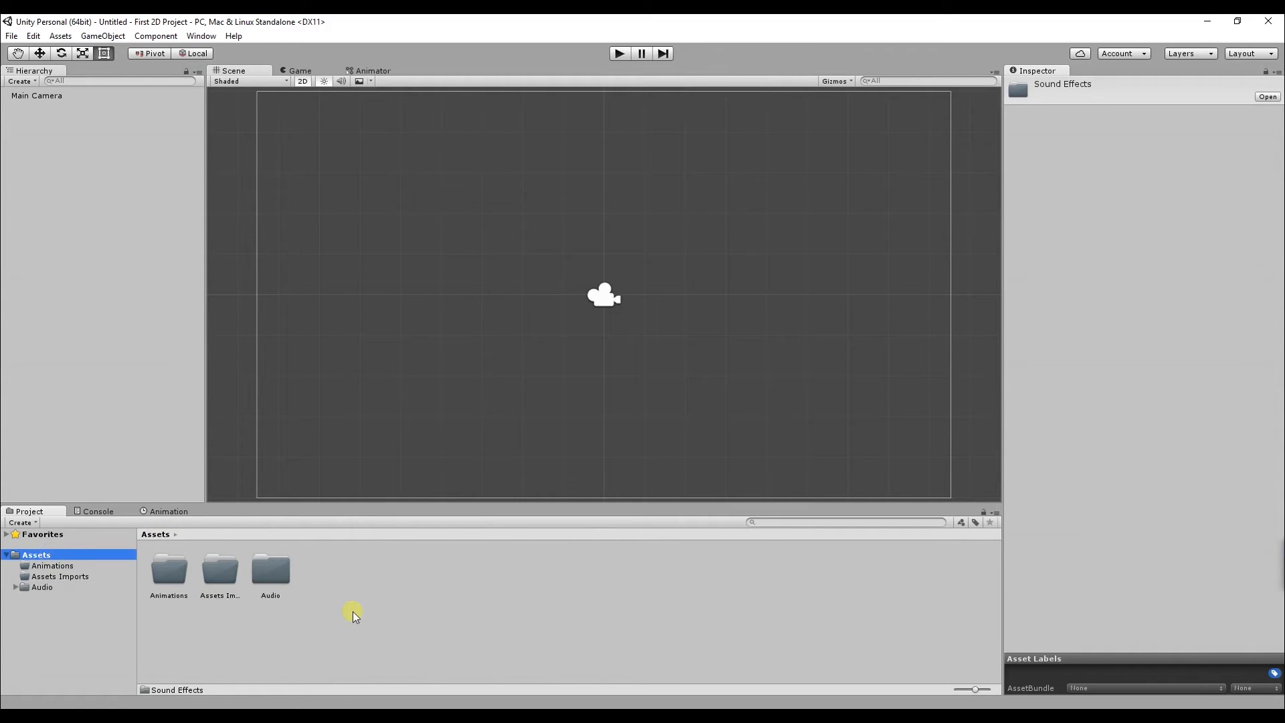
# Step: Add a Materials folder to Assets
pyautogui.rightClick(353, 613)
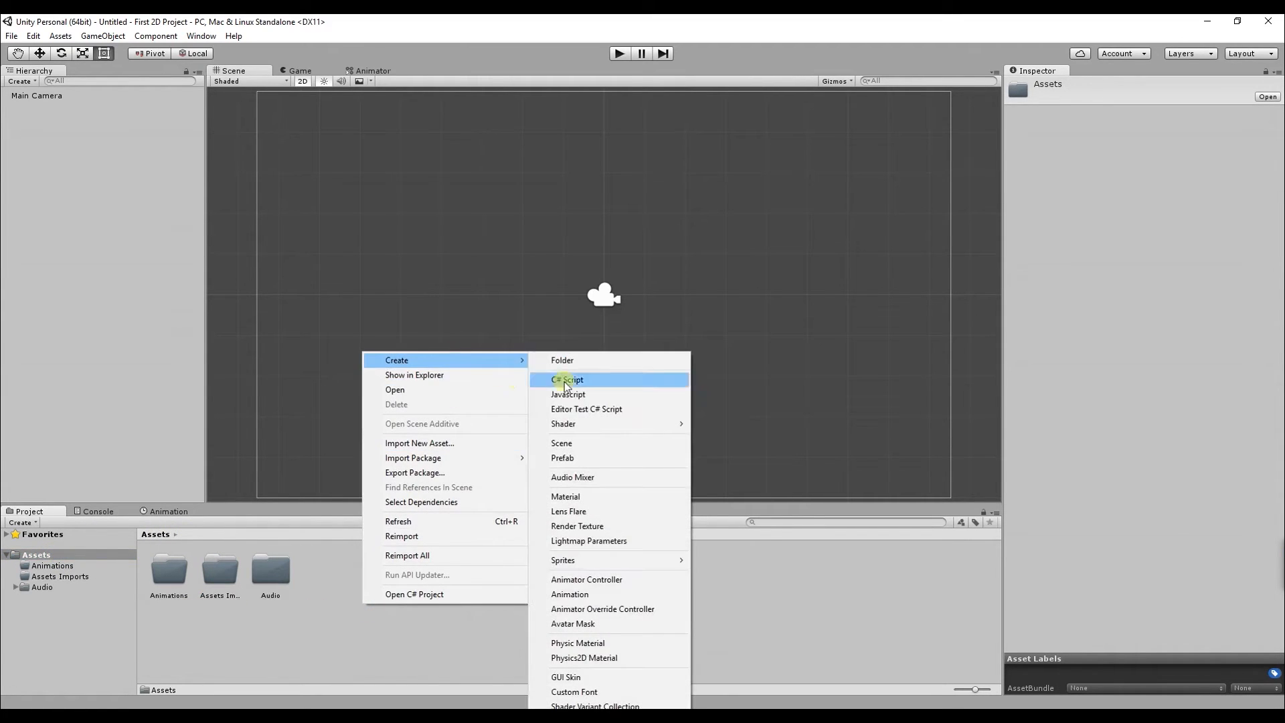
pyautogui.click(562, 360)
pyautogui.write('Materials')
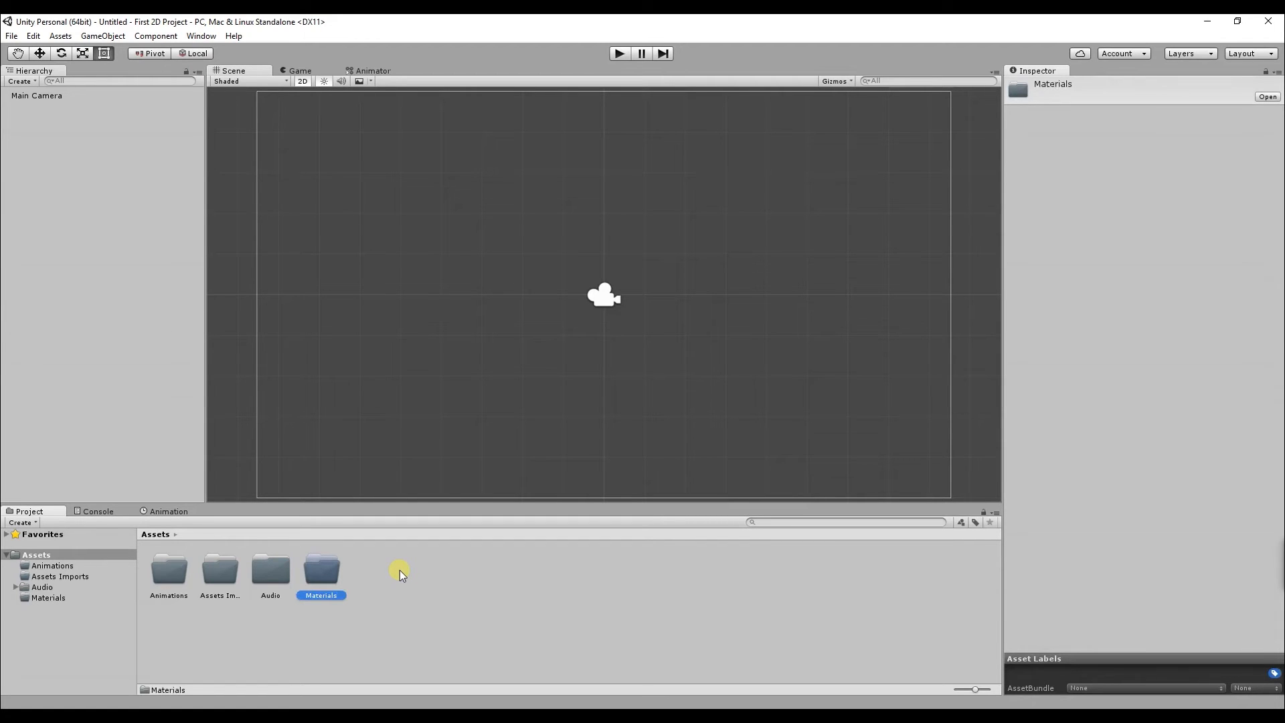
# Step: Add Prefabs and Scenes folders to Assets
pyautogui.rightClick(399, 570)
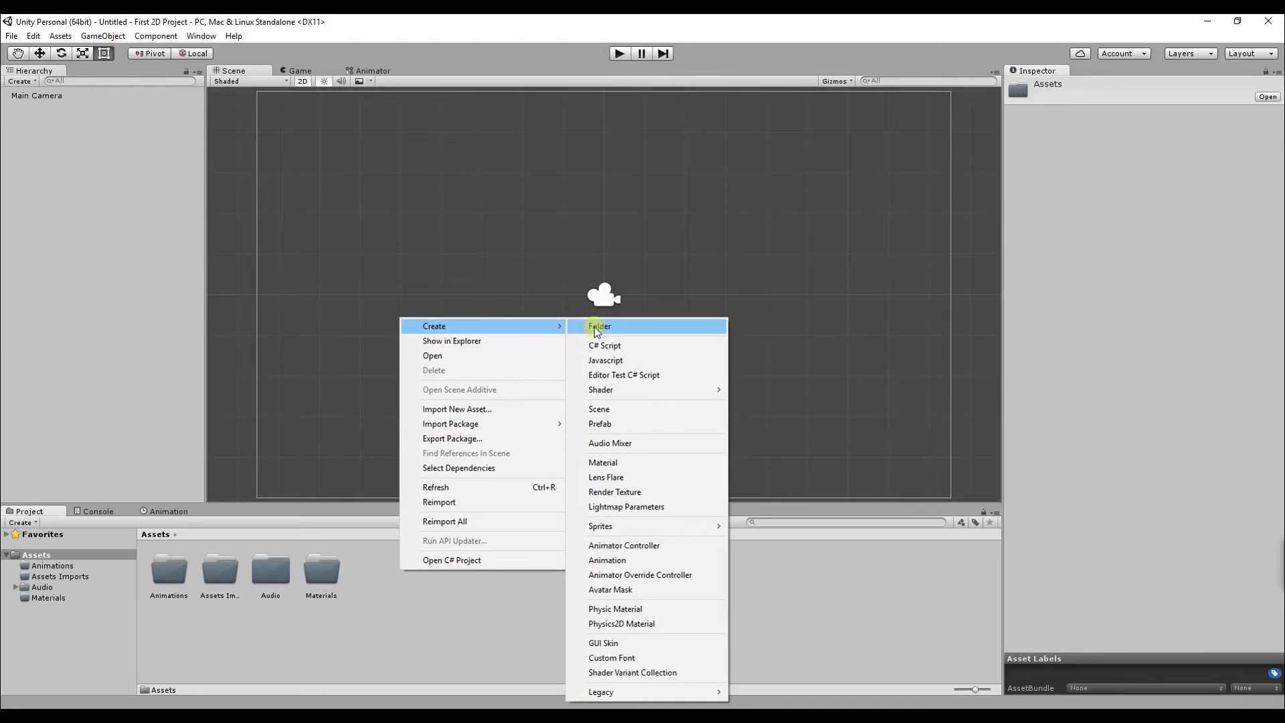
pyautogui.click(599, 326)
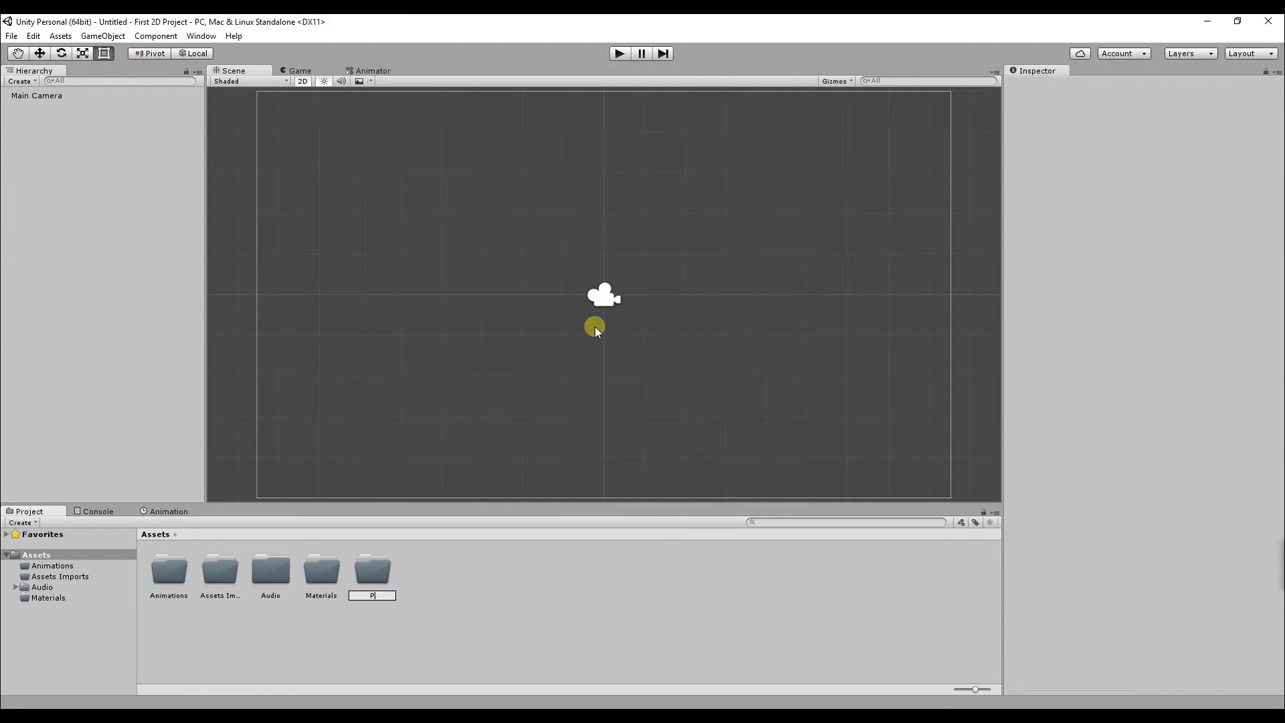
pyautogui.write('refabs')
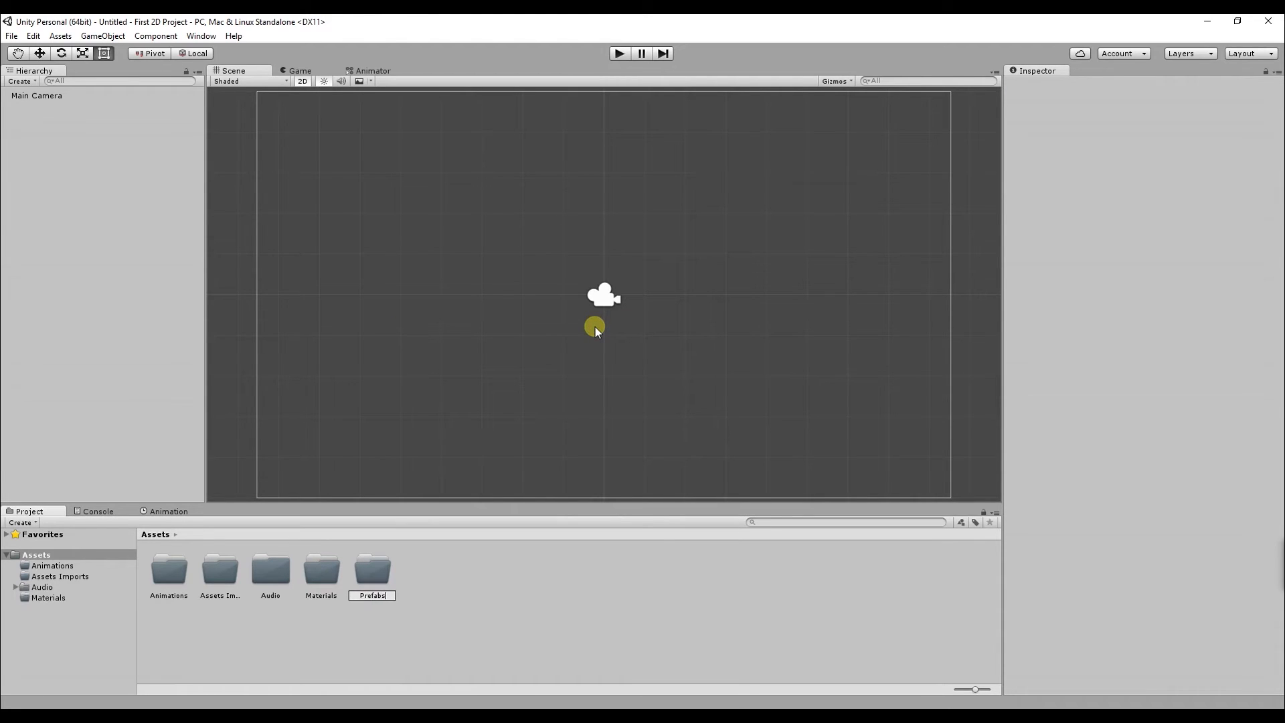
pyautogui.click(371, 569)
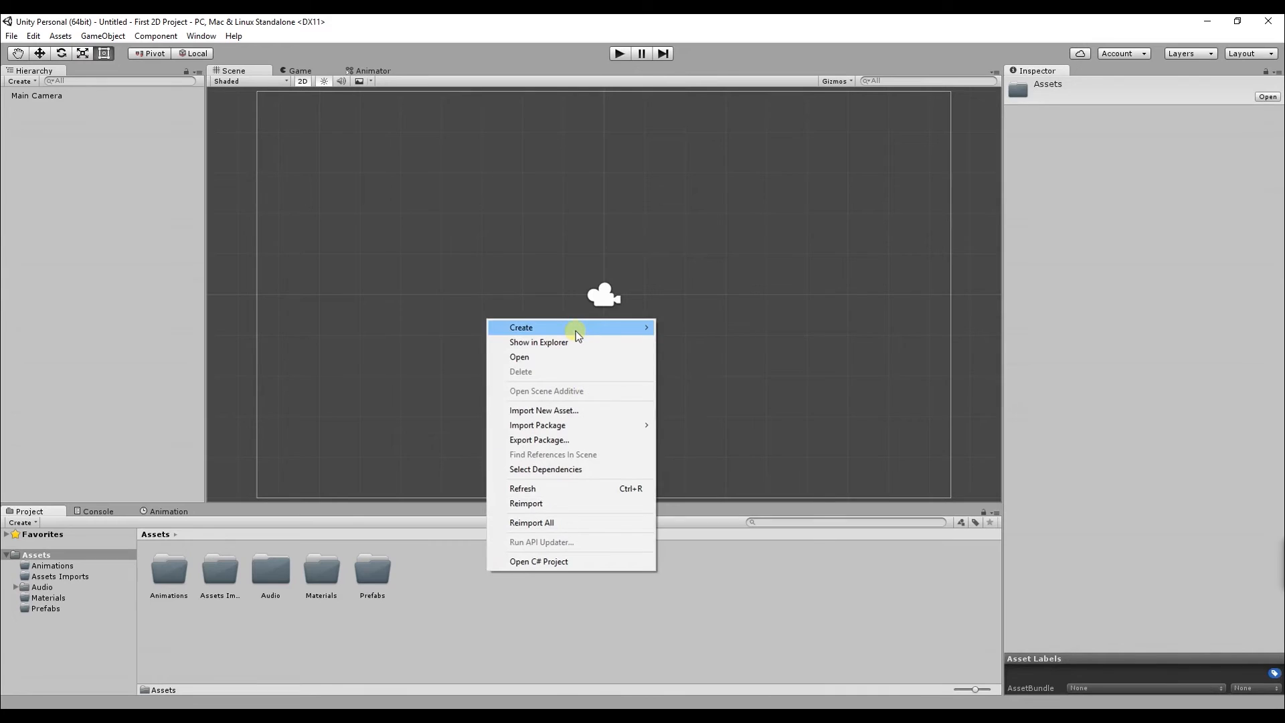
pyautogui.click(520, 327)
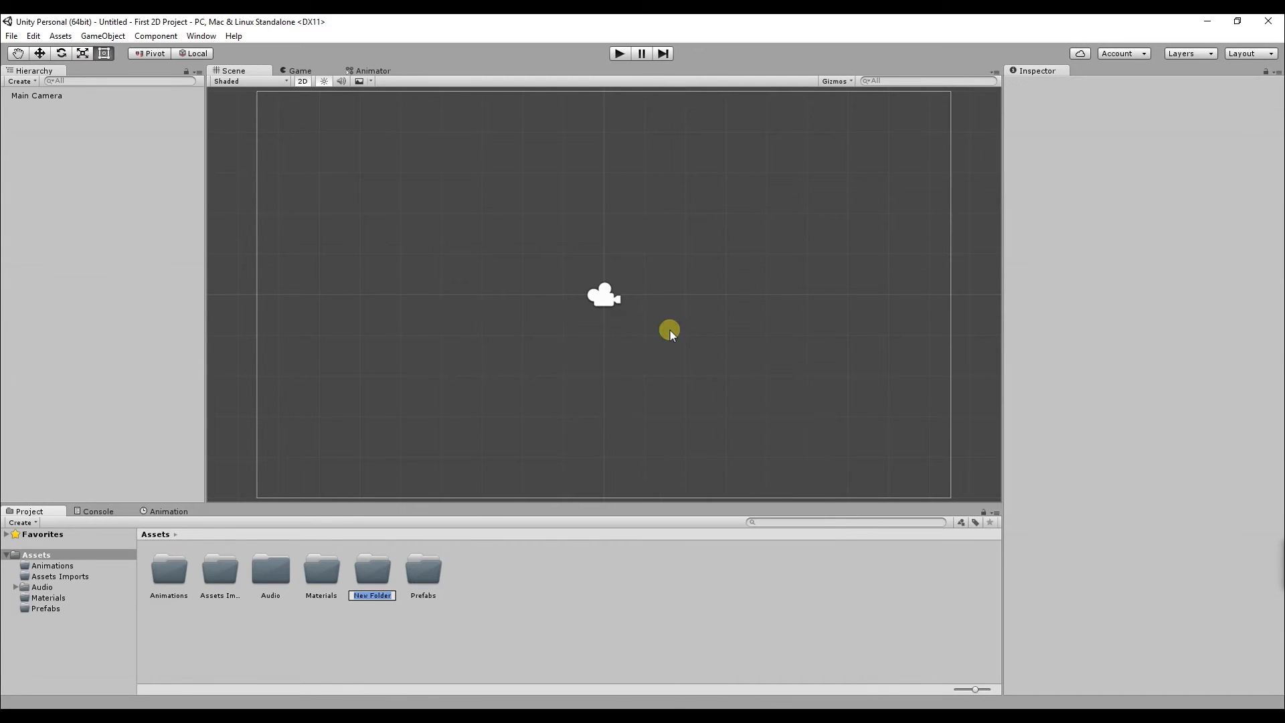
pyautogui.write('Scenes')
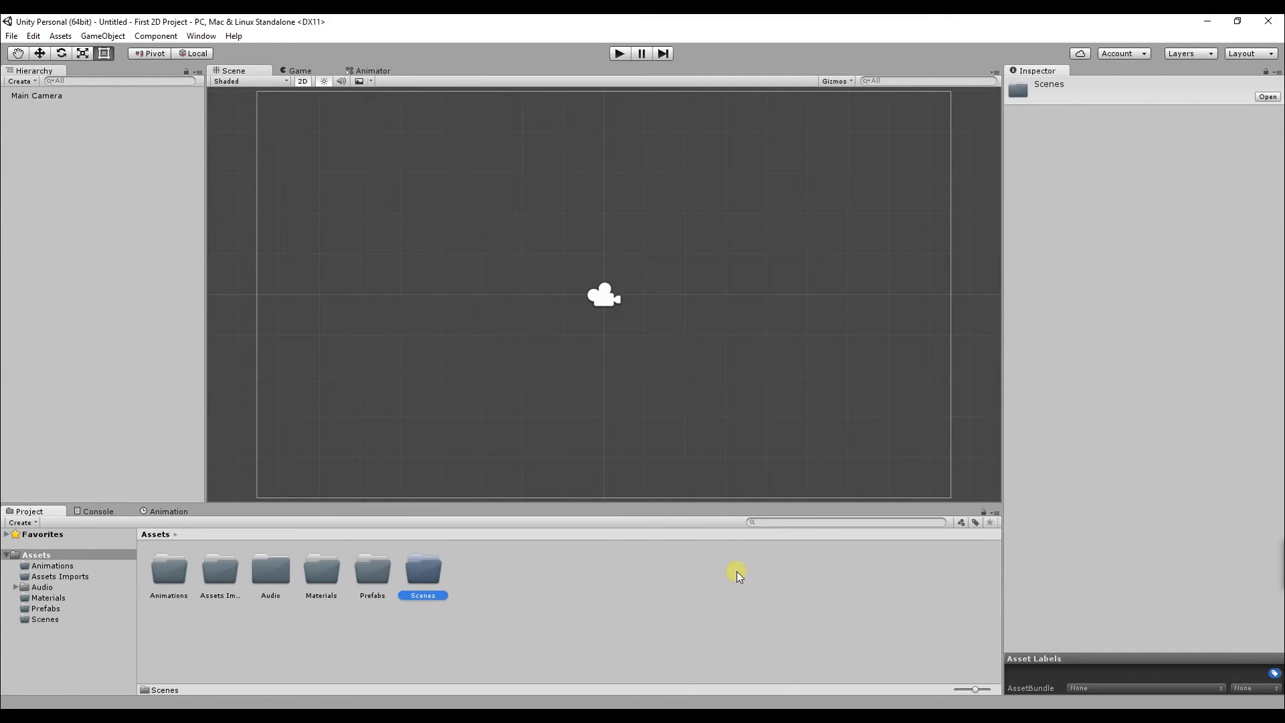
pyautogui.moveTo(731, 563)
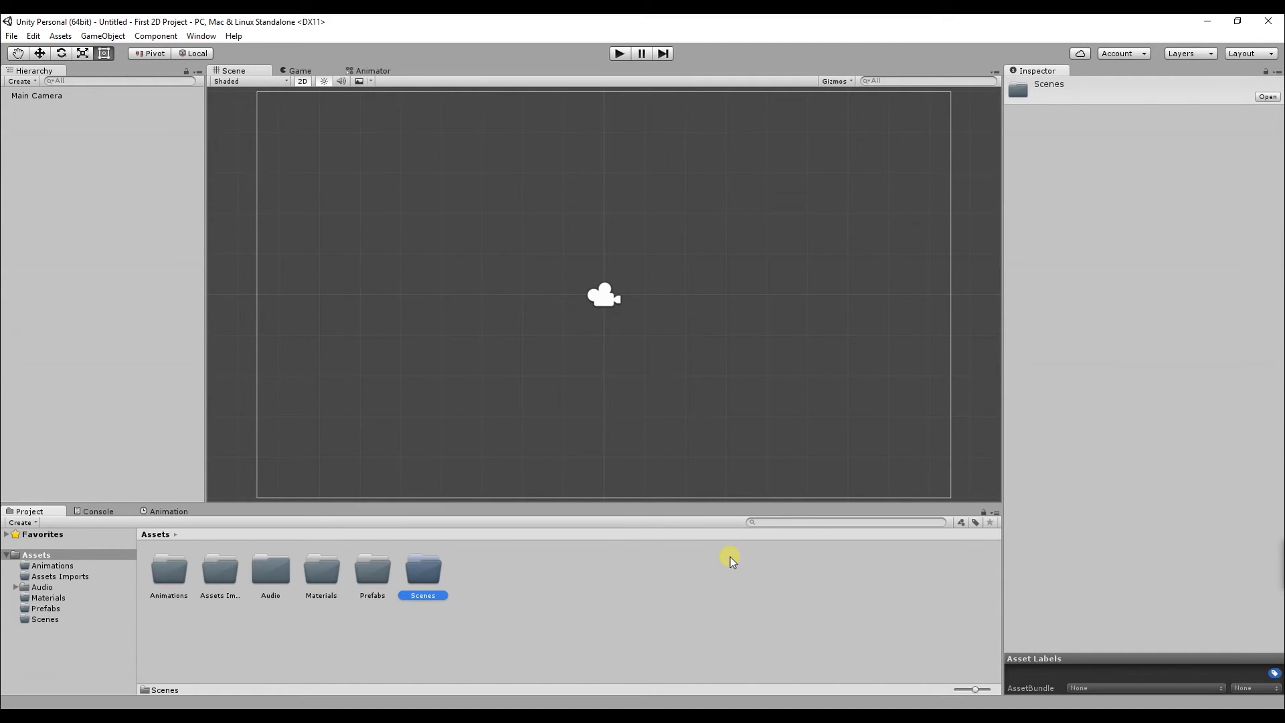
pyautogui.moveTo(733, 556)
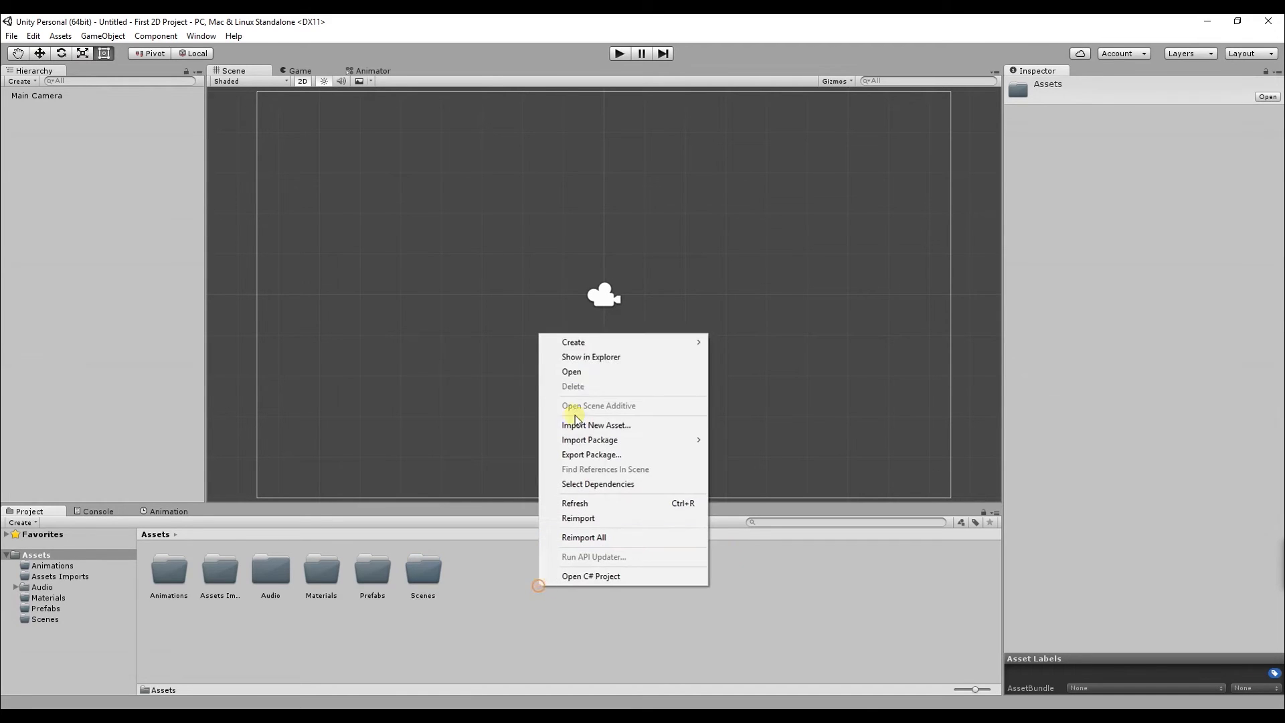
# Step: Add Scripts and Sprites folders, bringing Assets to eight folders
pyautogui.click(572, 342)
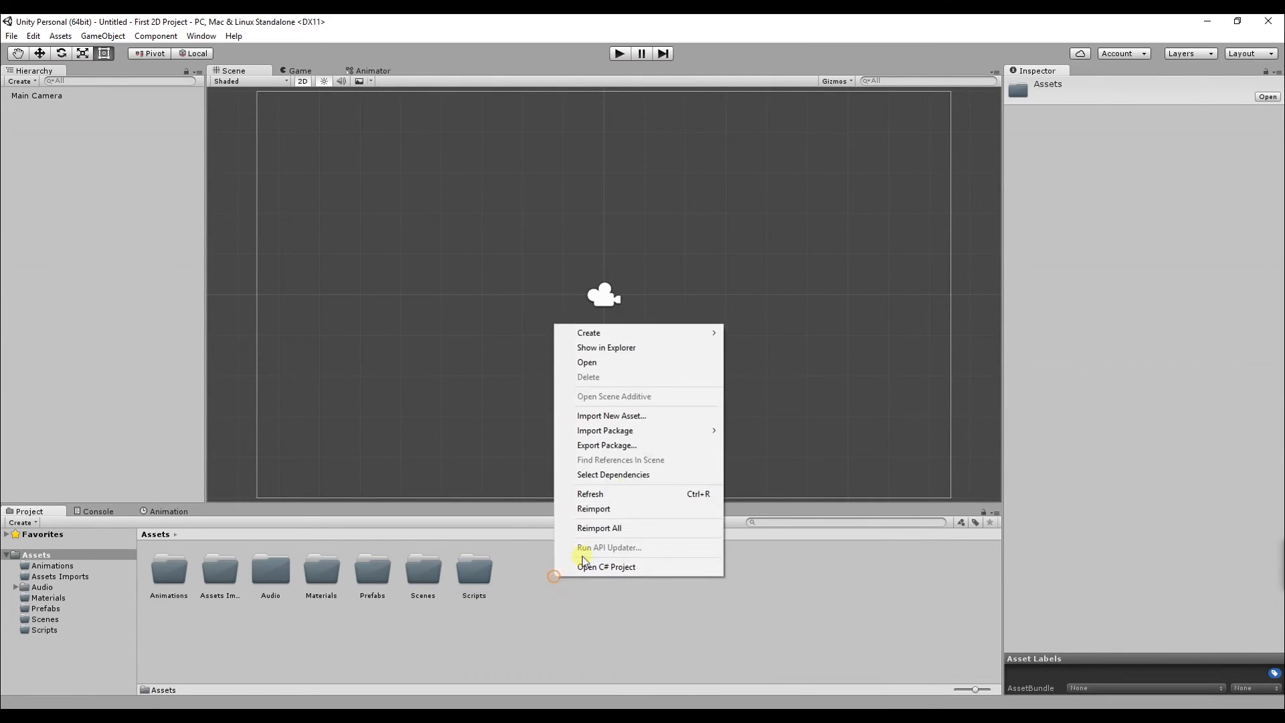
pyautogui.click(588, 332)
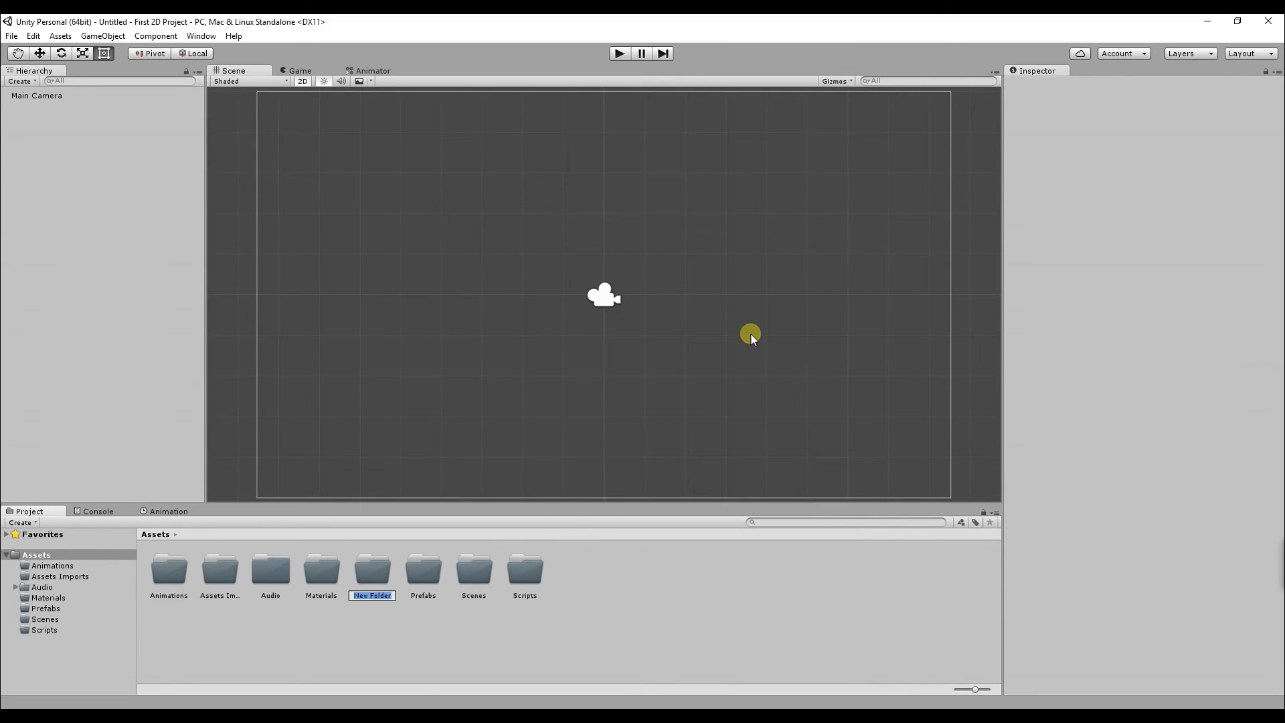
pyautogui.write('Sprites')
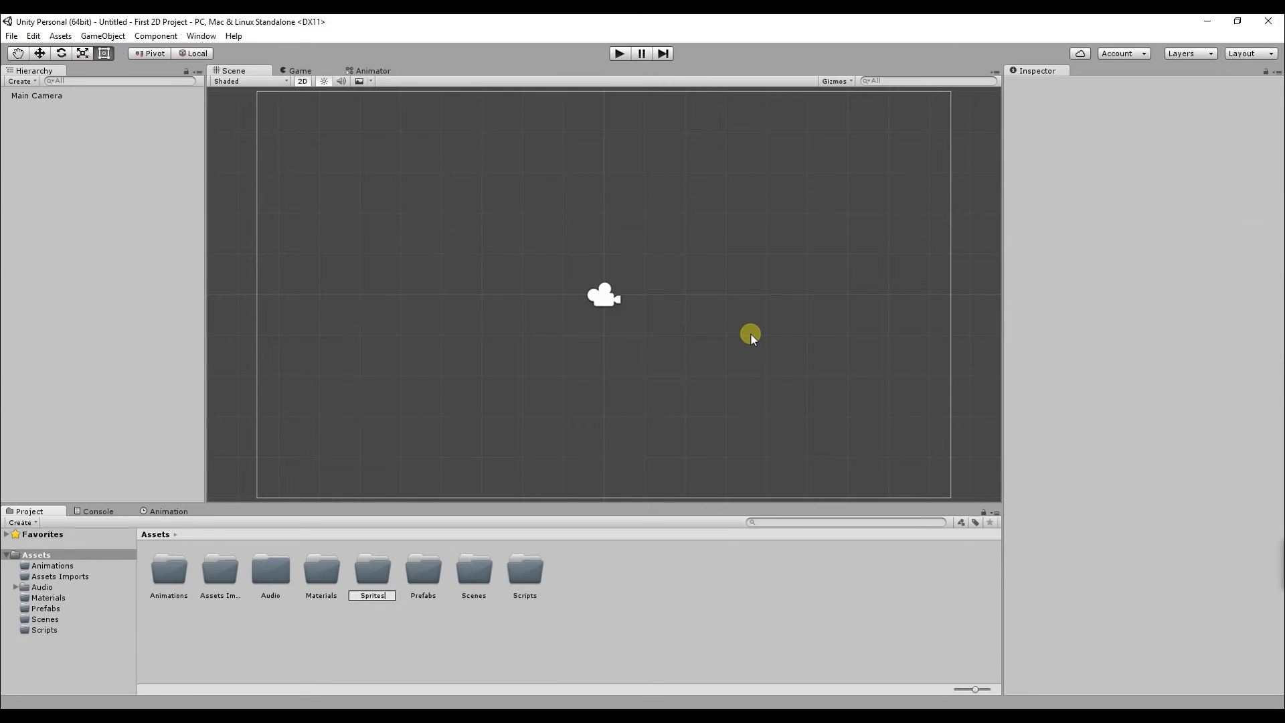
pyautogui.click(524, 569)
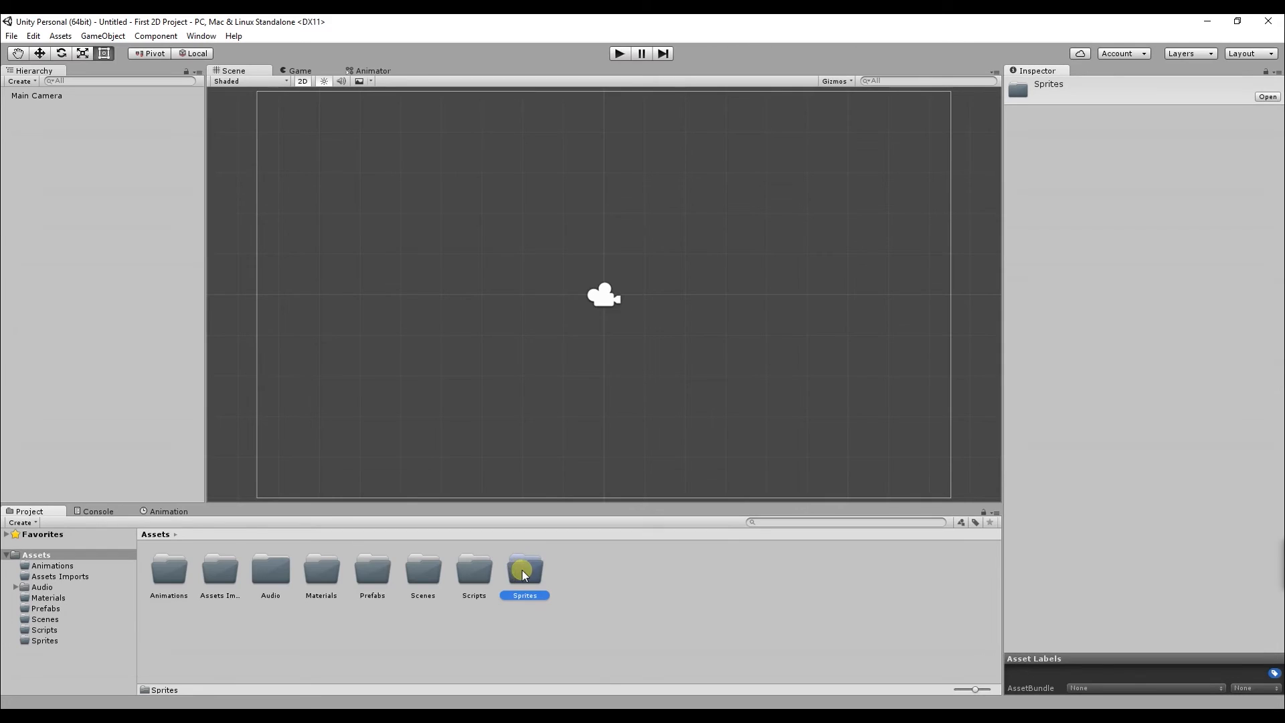
# Step: Create Characters and Environment subfolders inside Sprites
pyautogui.rightClick(523, 571)
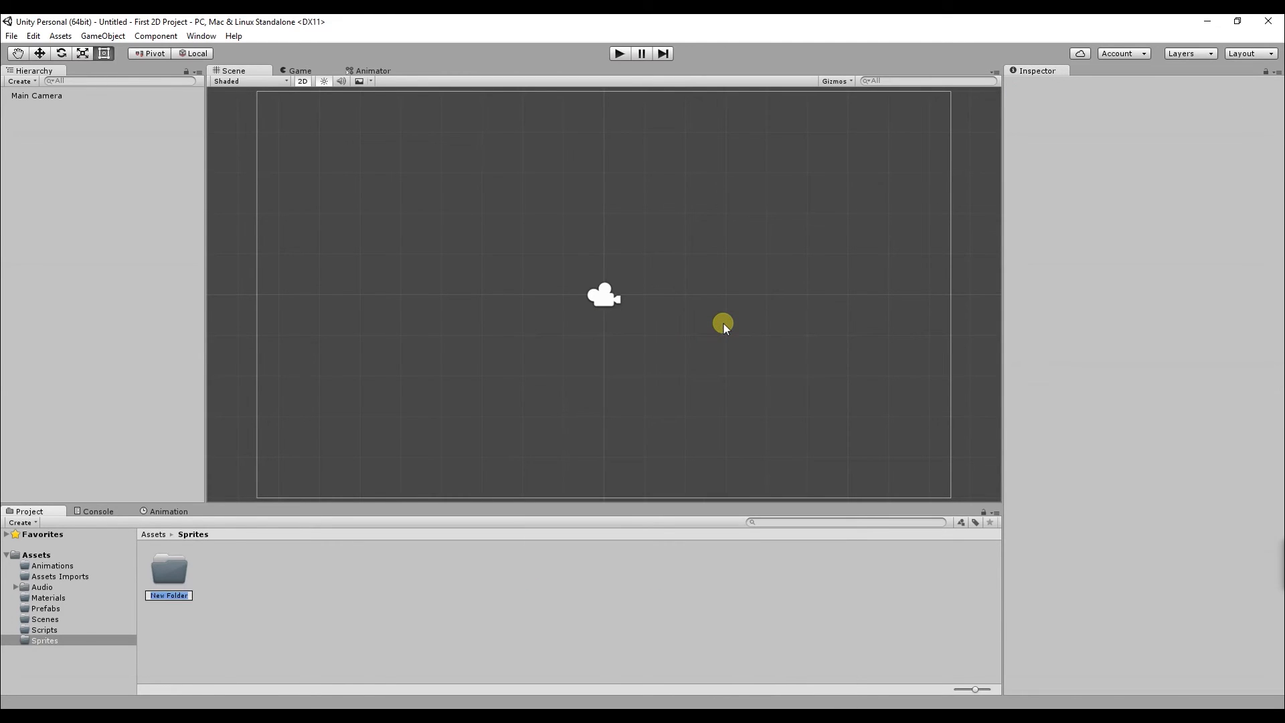
pyautogui.write('Characters')
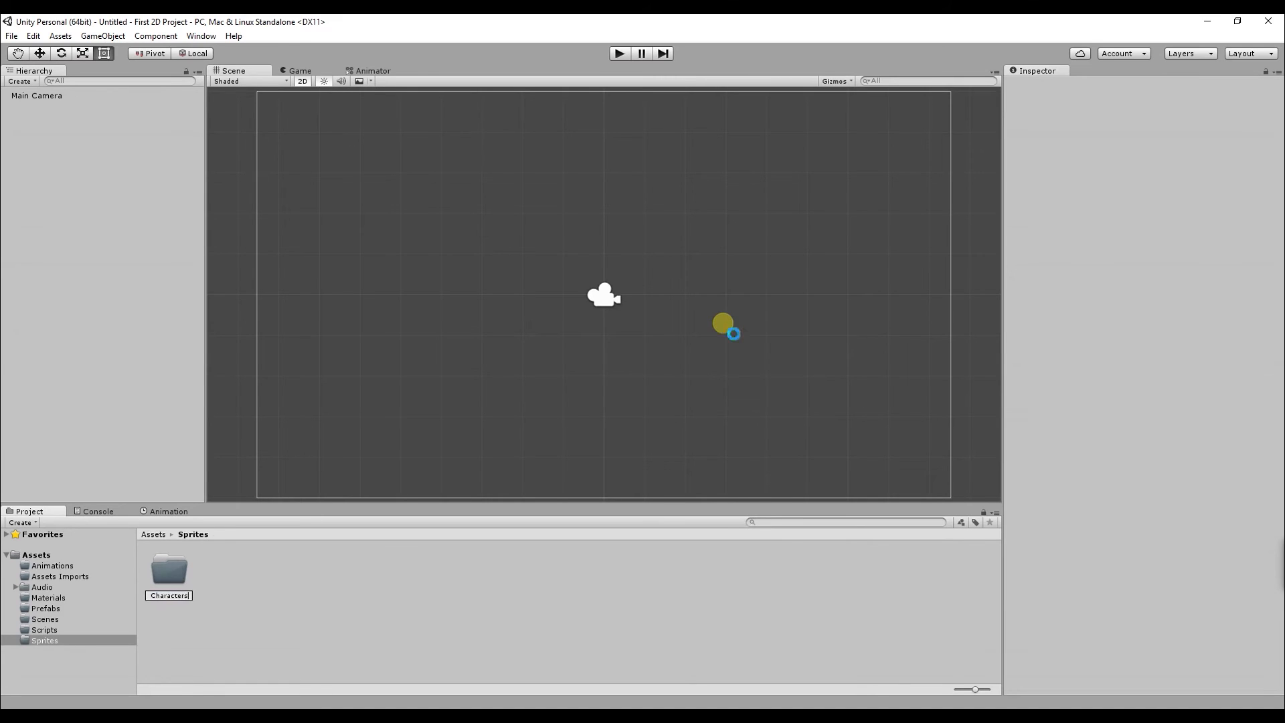
pyautogui.rightClick(457, 610)
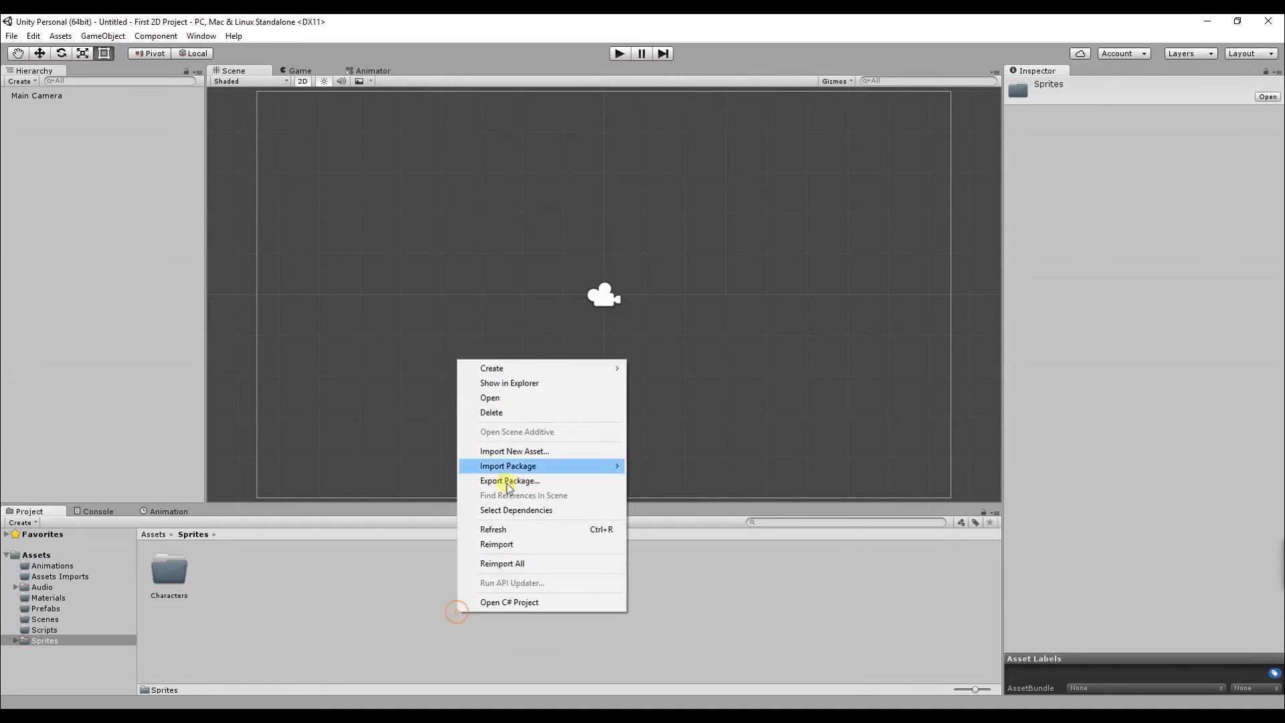
pyautogui.click(491, 367)
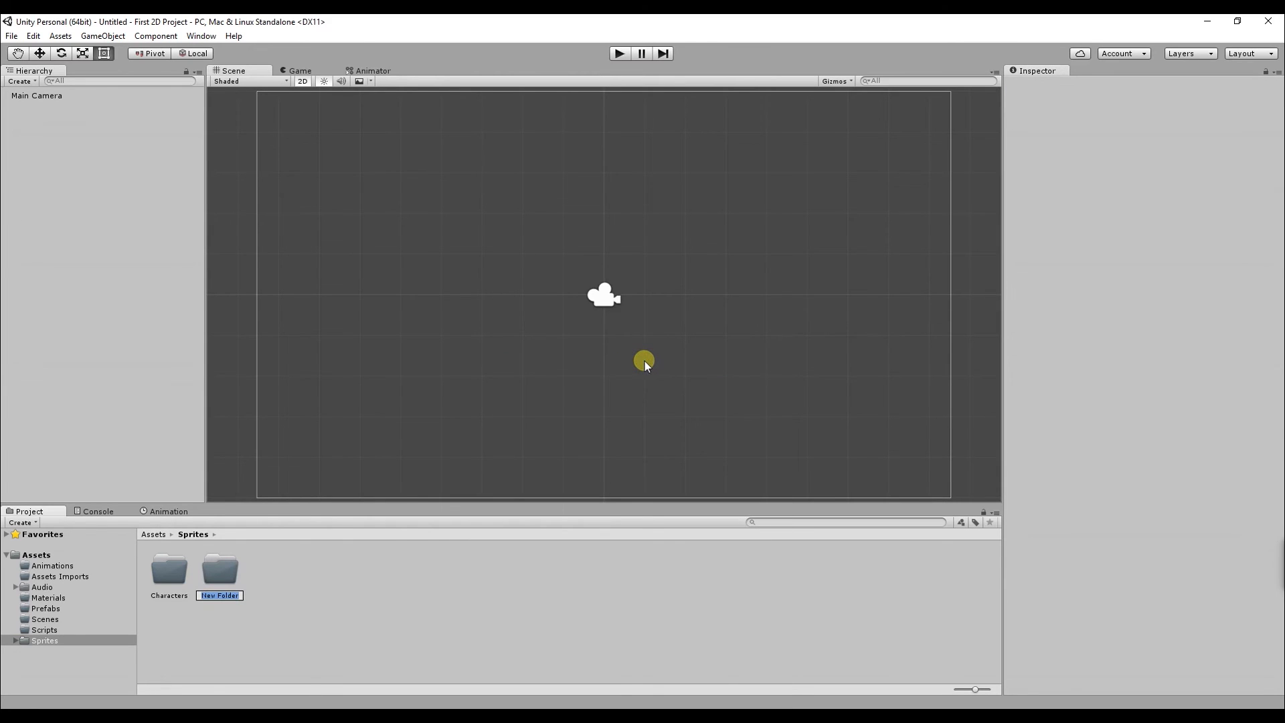
pyautogui.write('En')
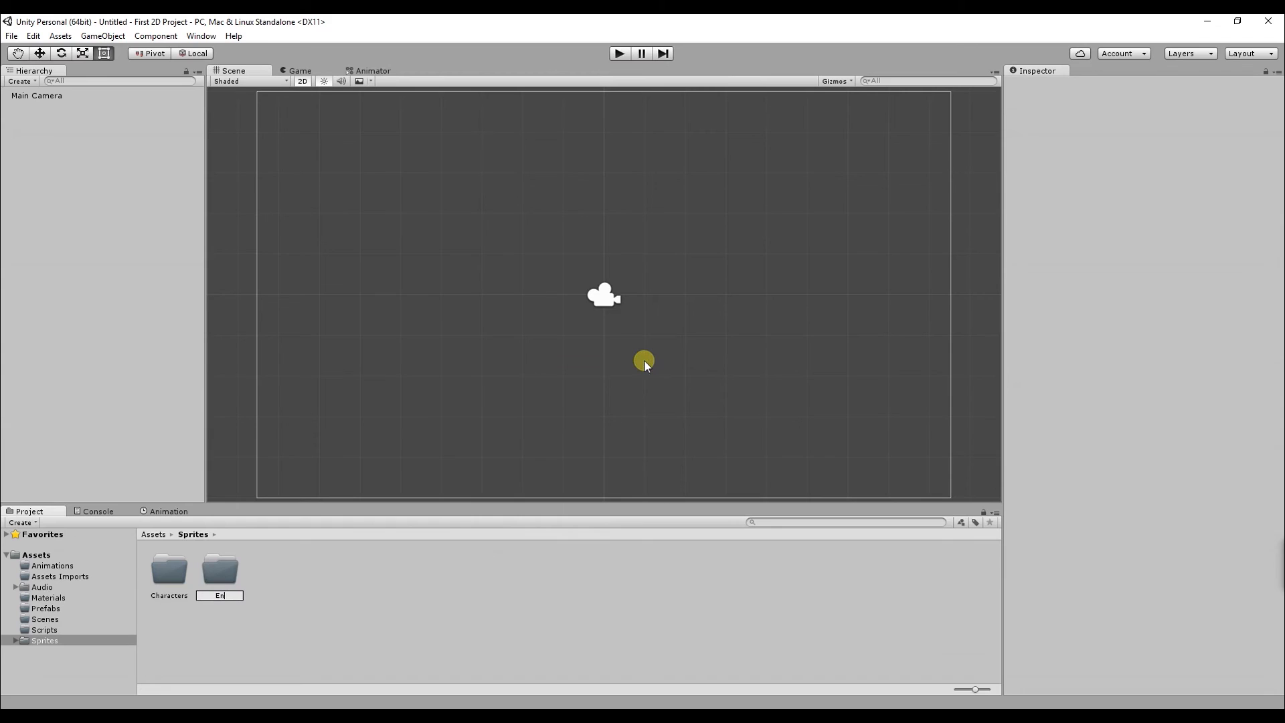
pyautogui.write('vironment')
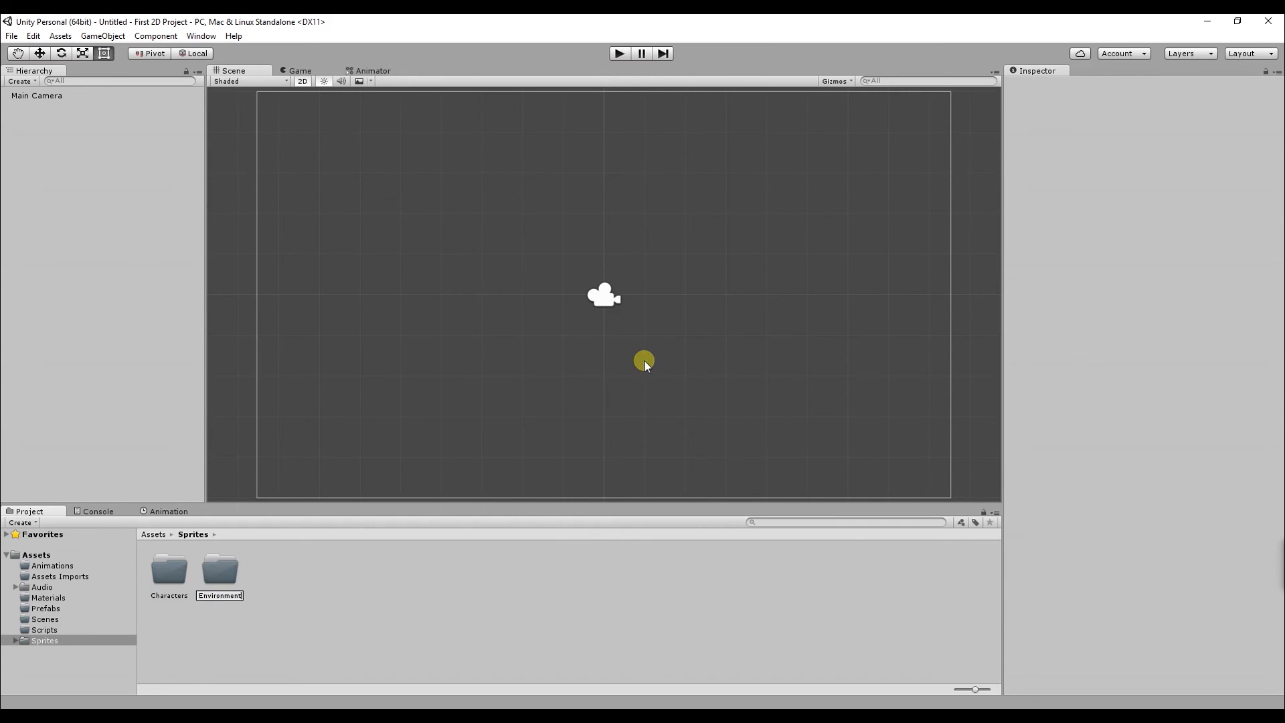
pyautogui.click(219, 568)
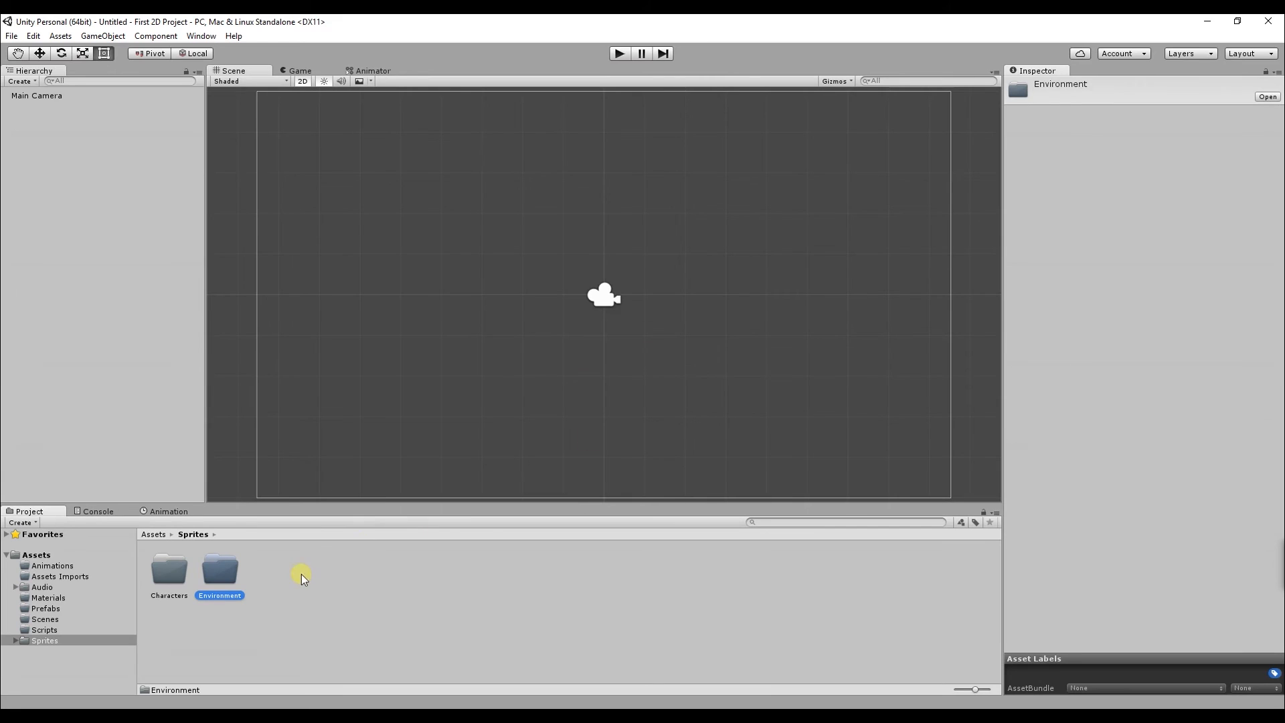
# Step: Create an Items subfolder inside Sprites
pyautogui.rightClick(300, 574)
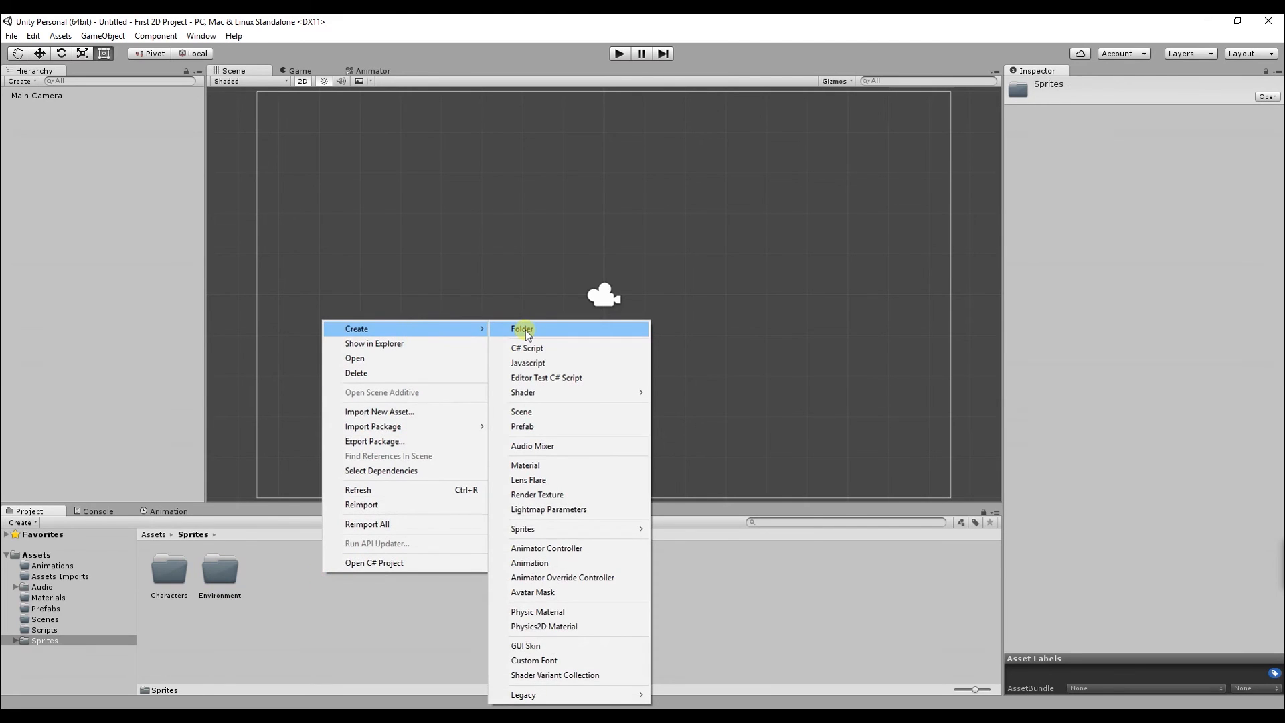
pyautogui.click(522, 328)
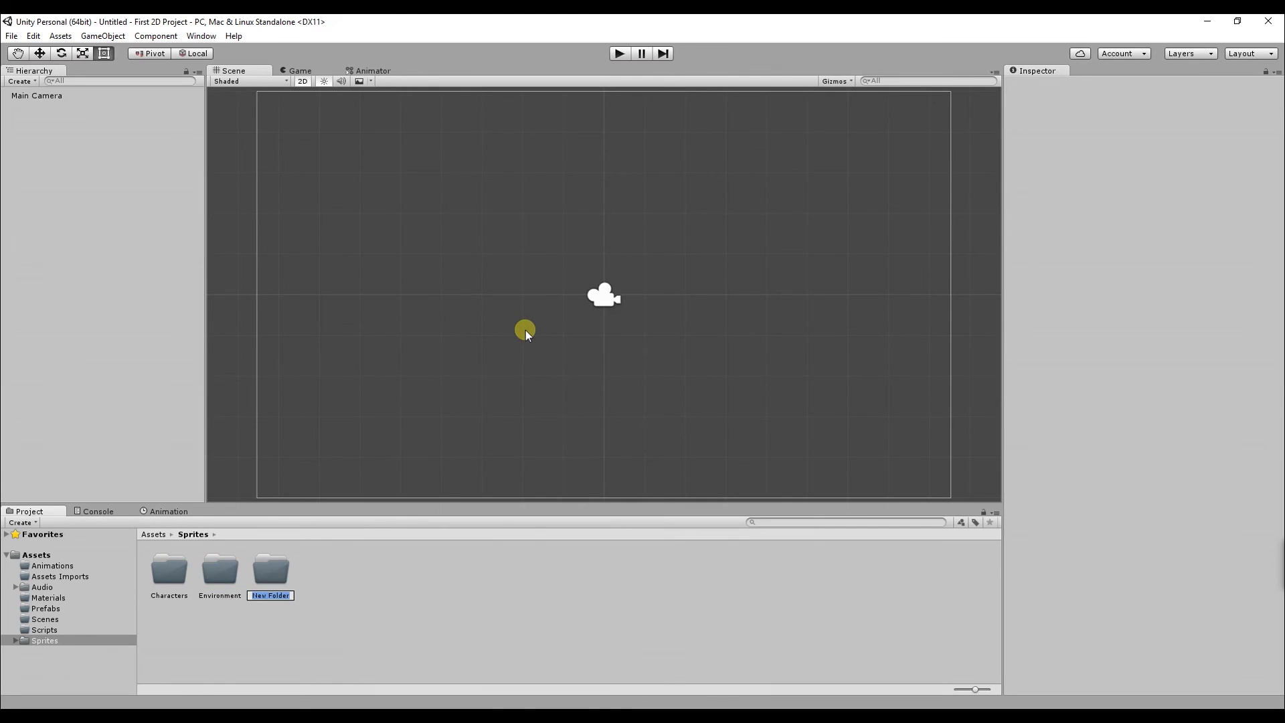
pyautogui.write('Items')
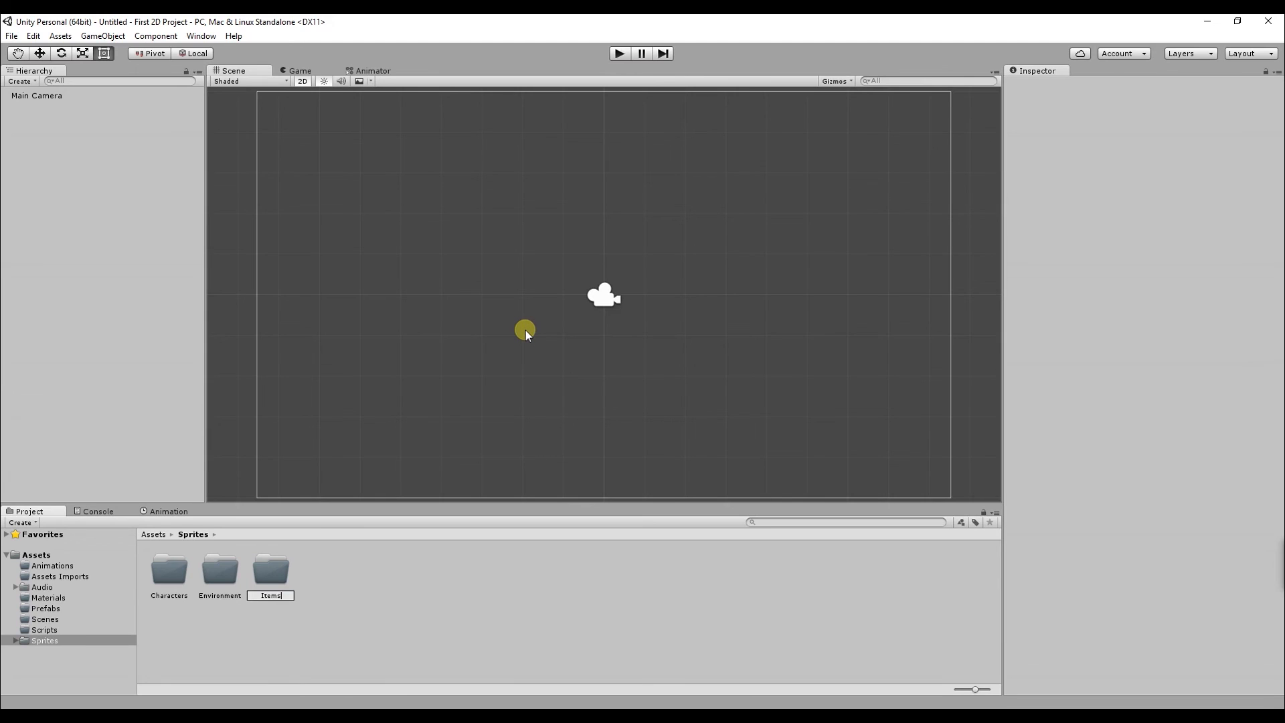
pyautogui.click(269, 569)
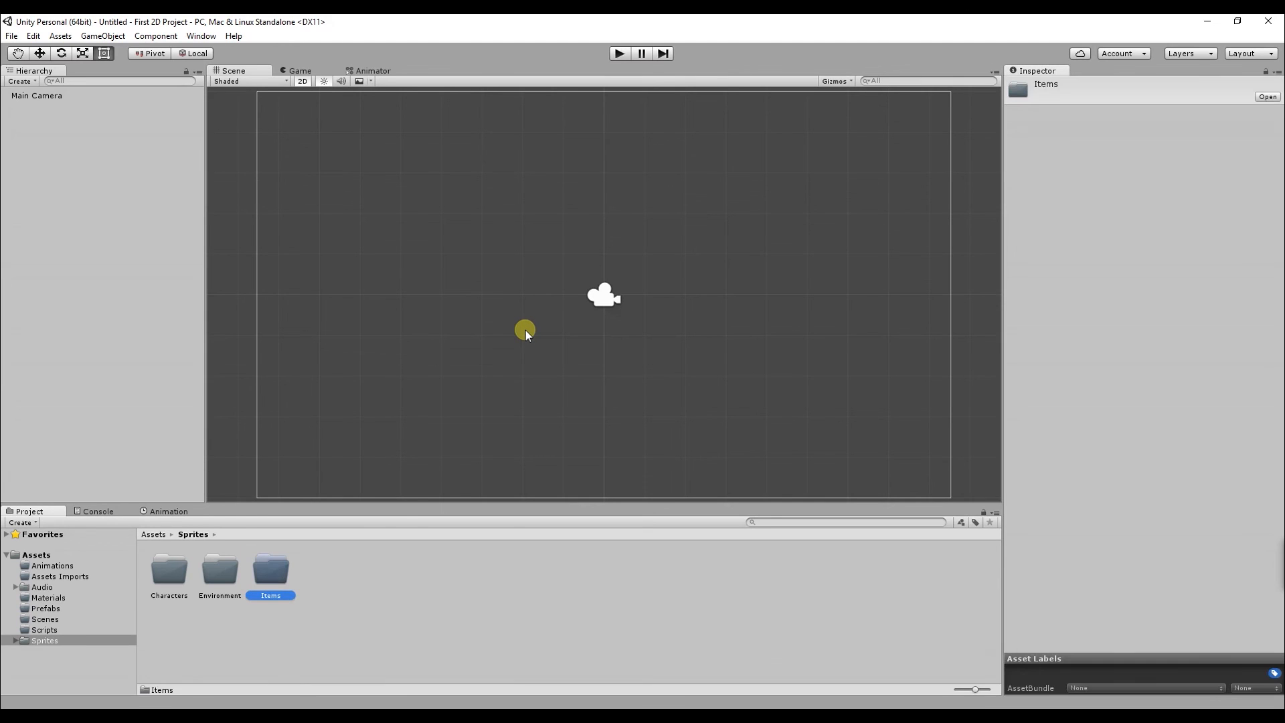